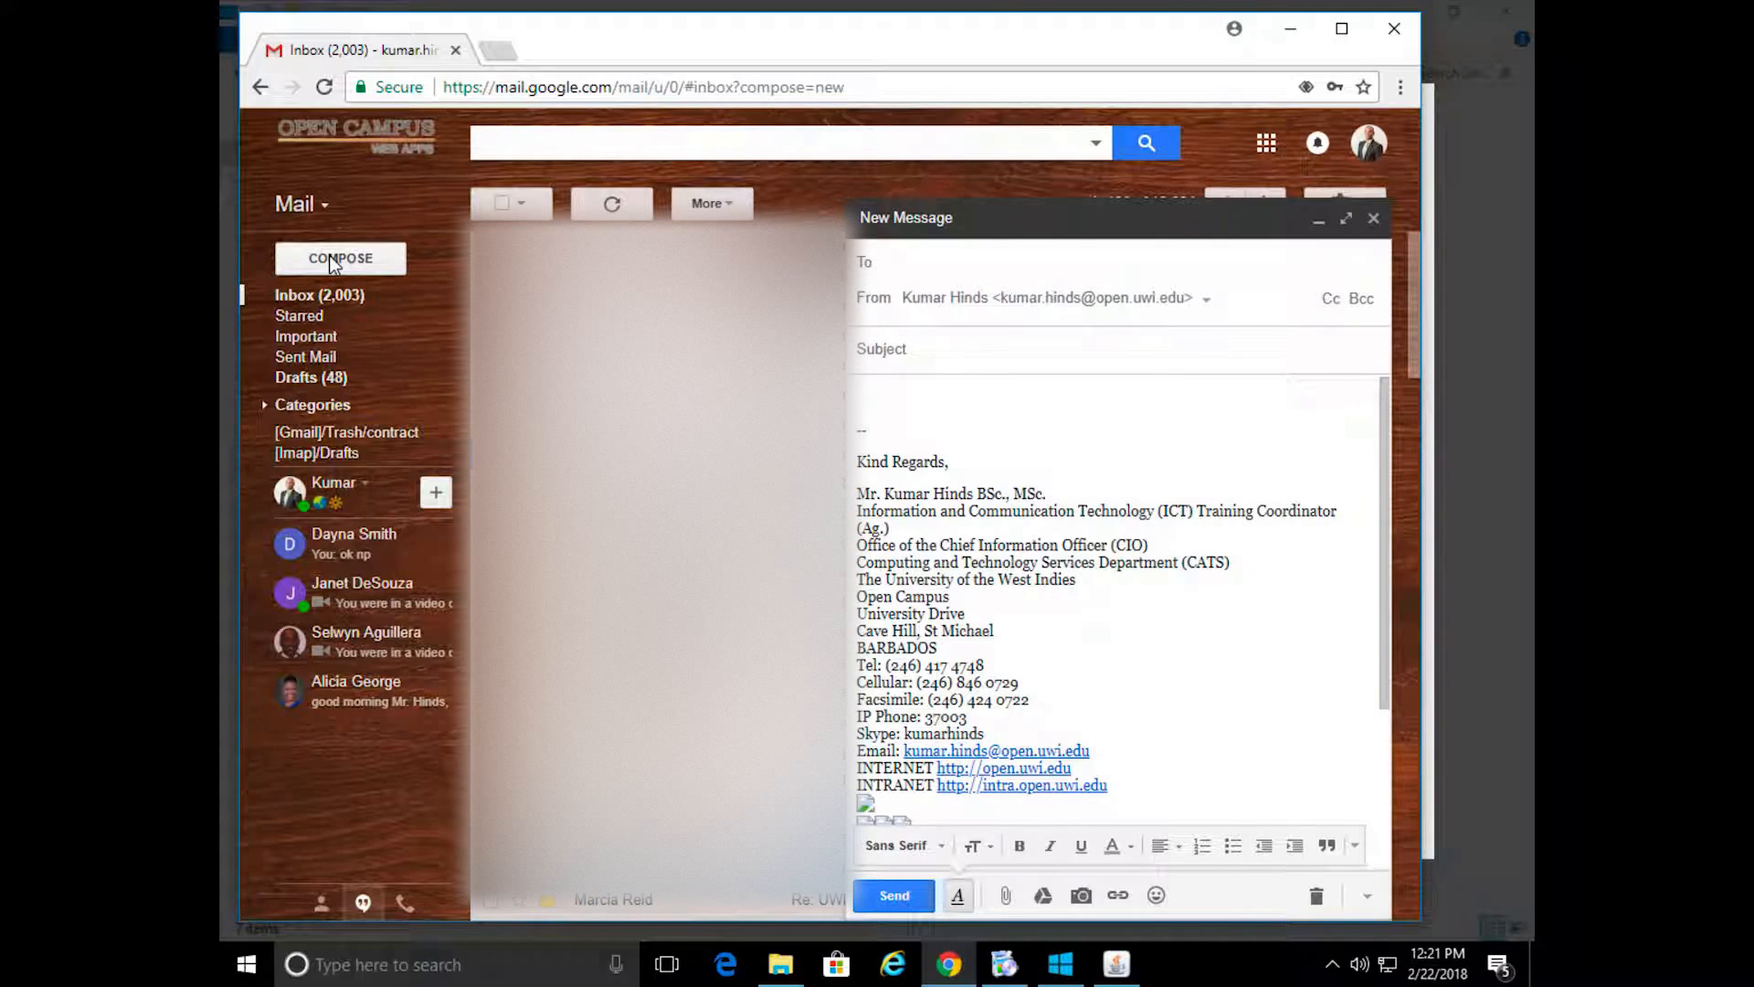
Step: Type 'test' in the To field and choose Test Account as the recipient
{"action": "type", "text": "test"}
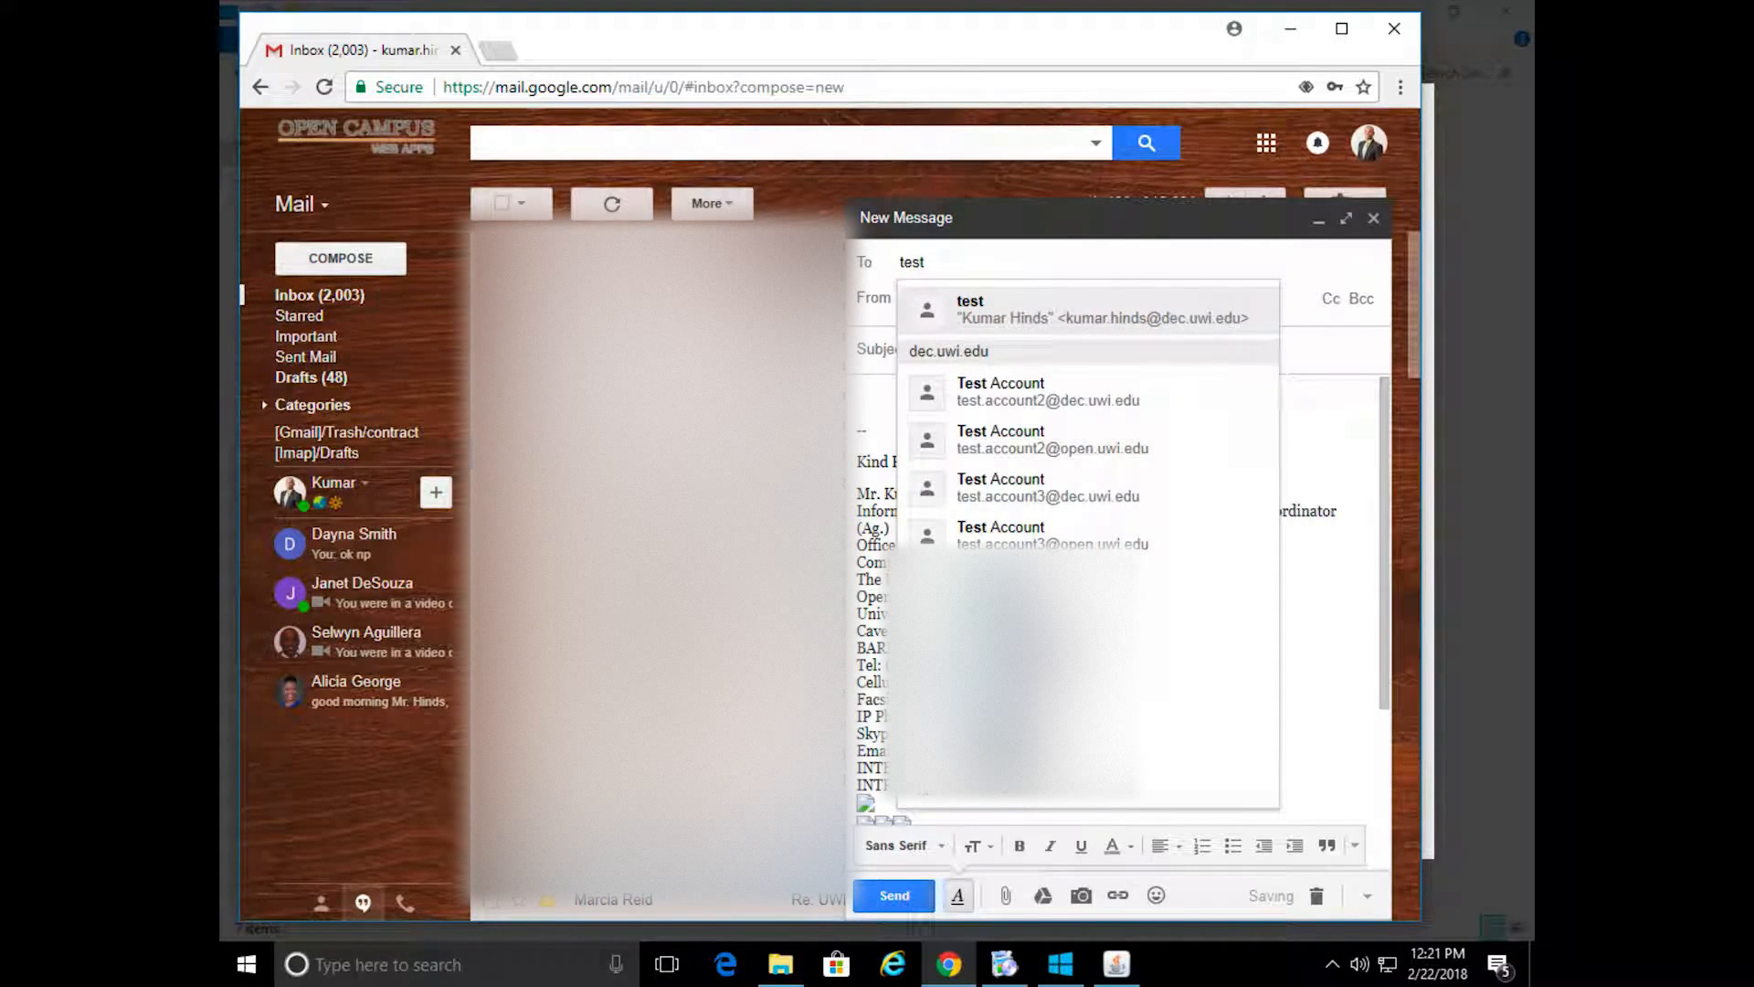
{"action": "left_click", "coordinate": [1047, 392]}
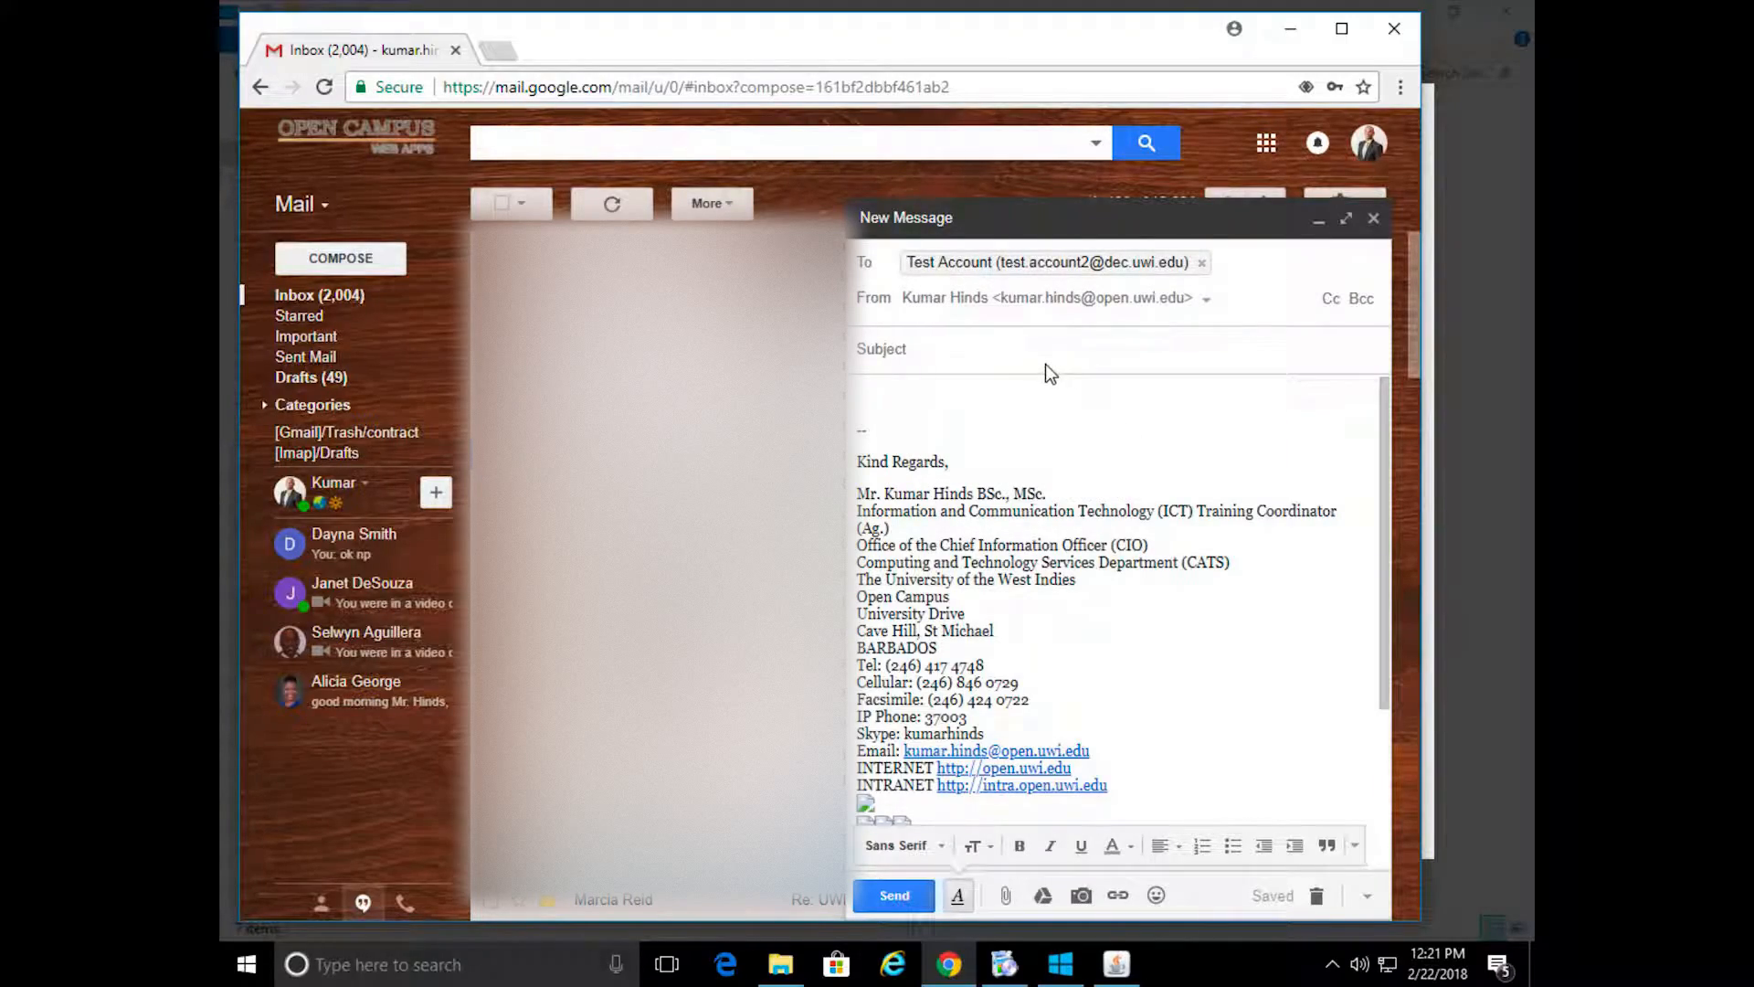
{"action": "left_click", "coordinate": [893, 896]}
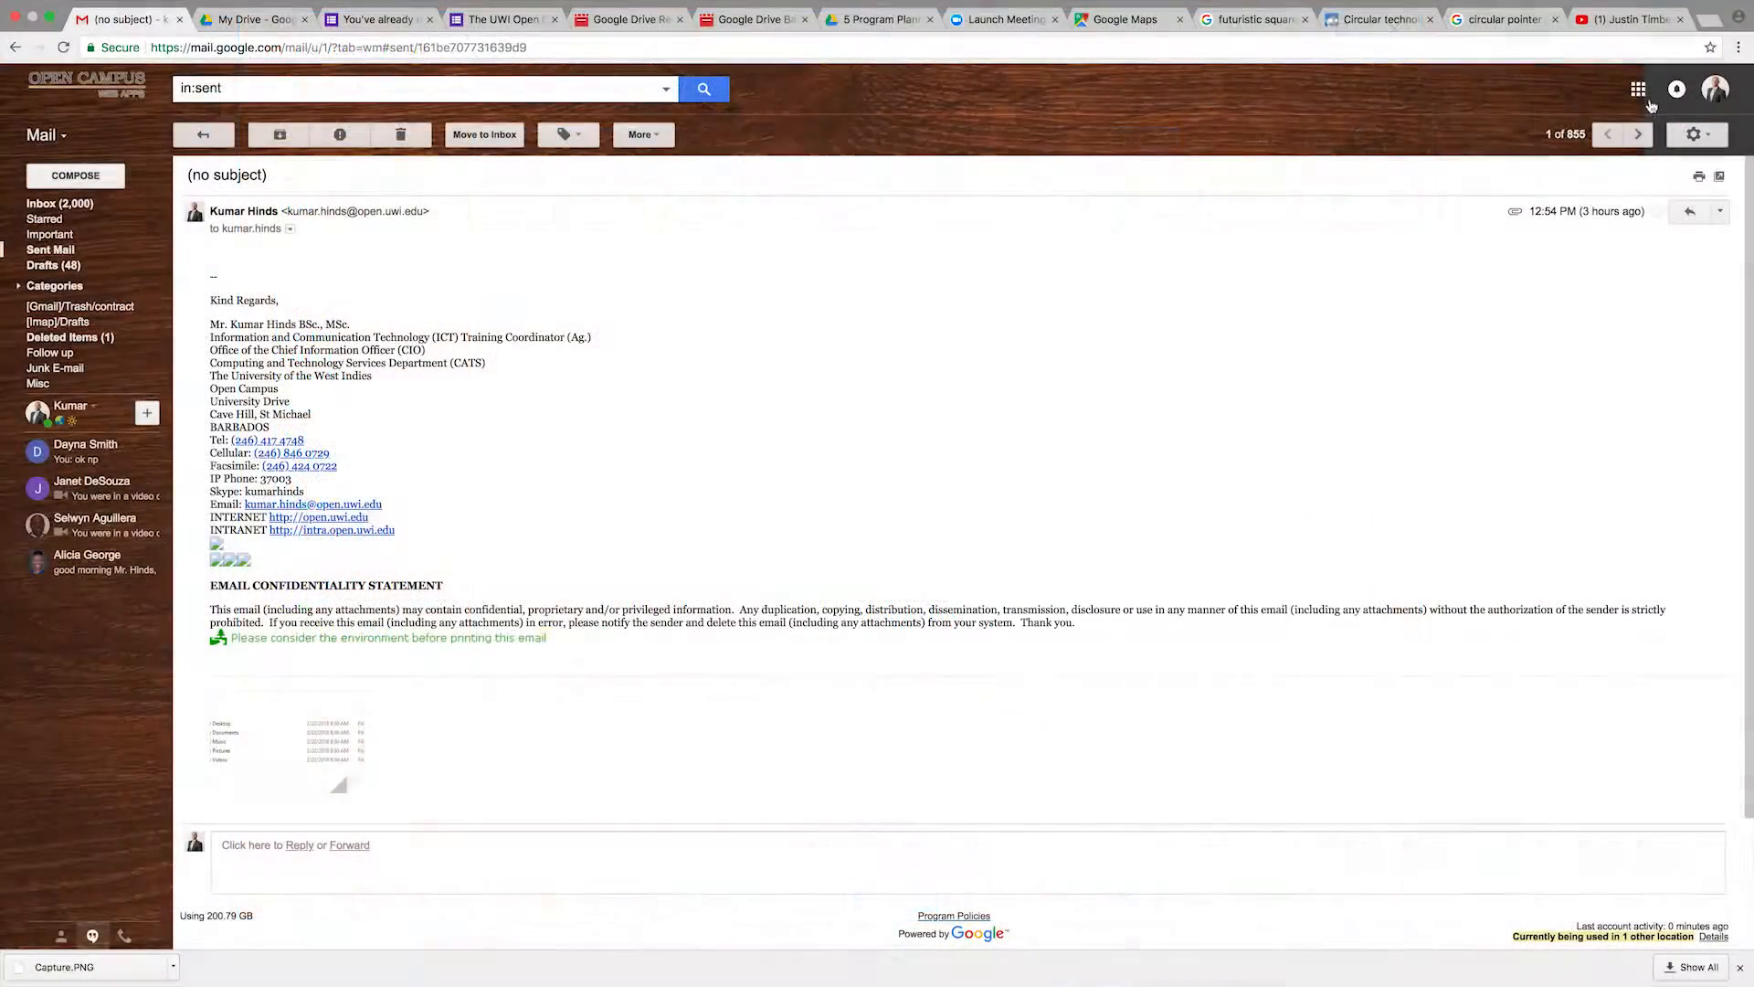
Step: Go to google.com/drive/download/backup-and-sync in the browser
{"action": "left_click", "coordinate": [1637, 89]}
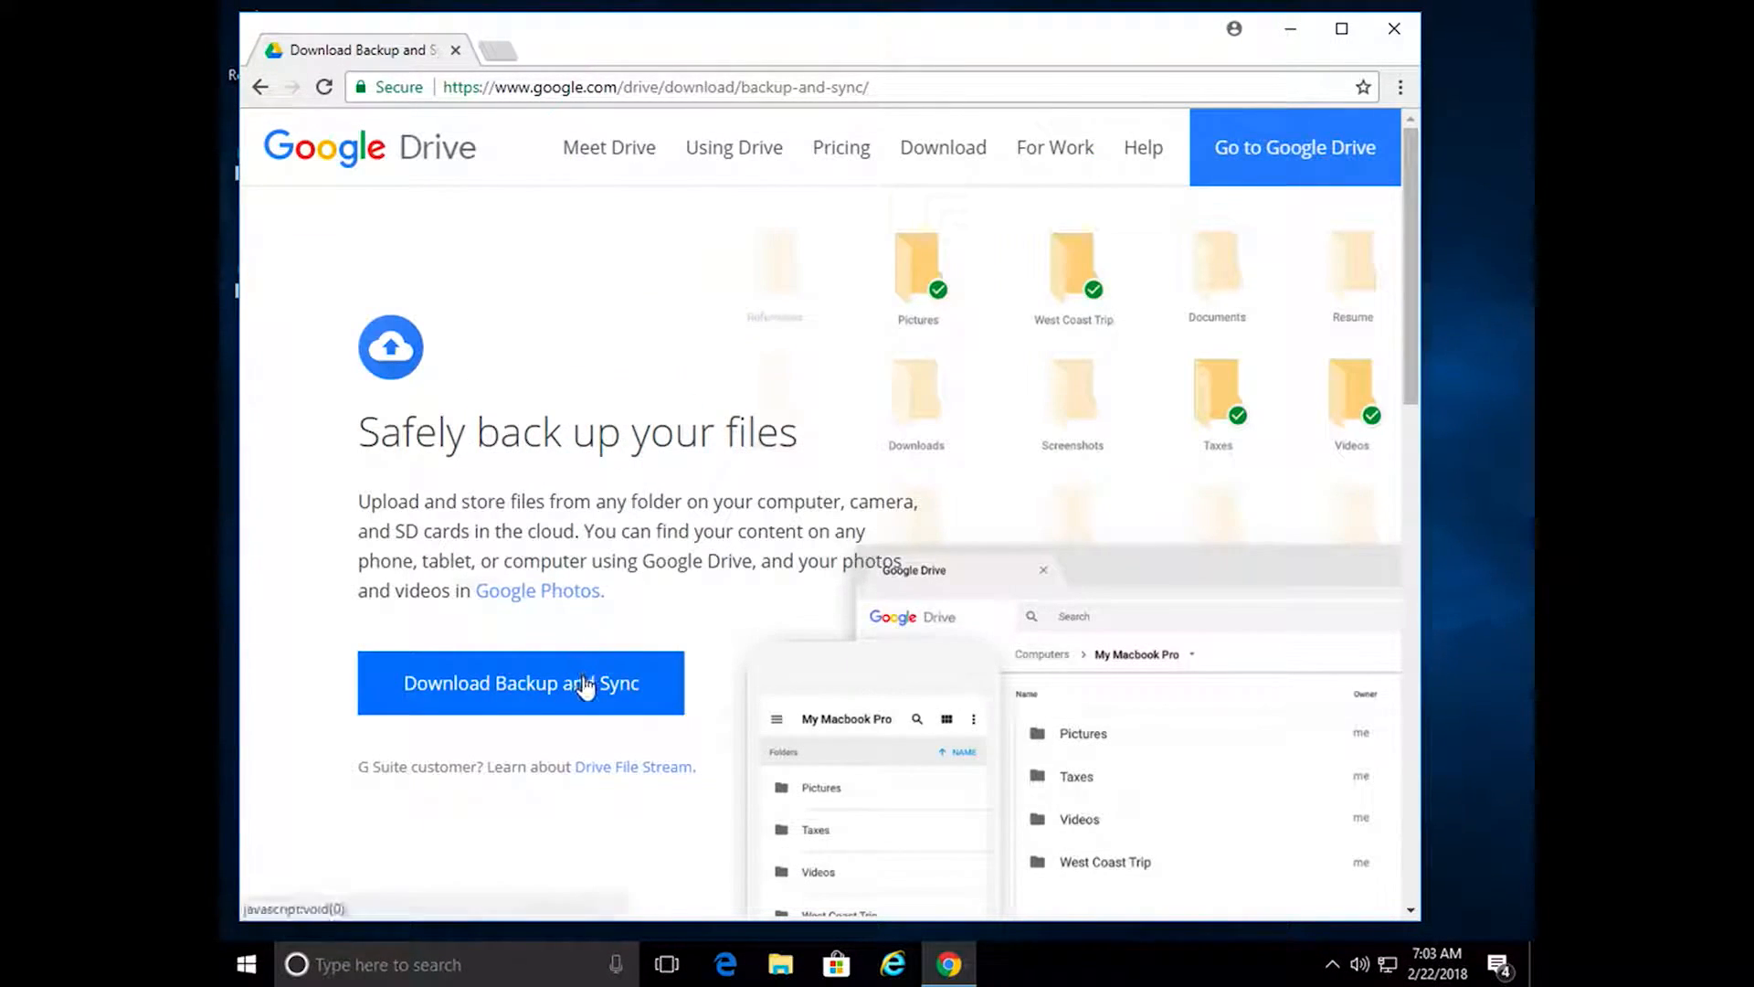
Step: Download and run installbackupandsync.exe, approve User Account Control, and close the finished installer
{"action": "left_click", "coordinate": [520, 683]}
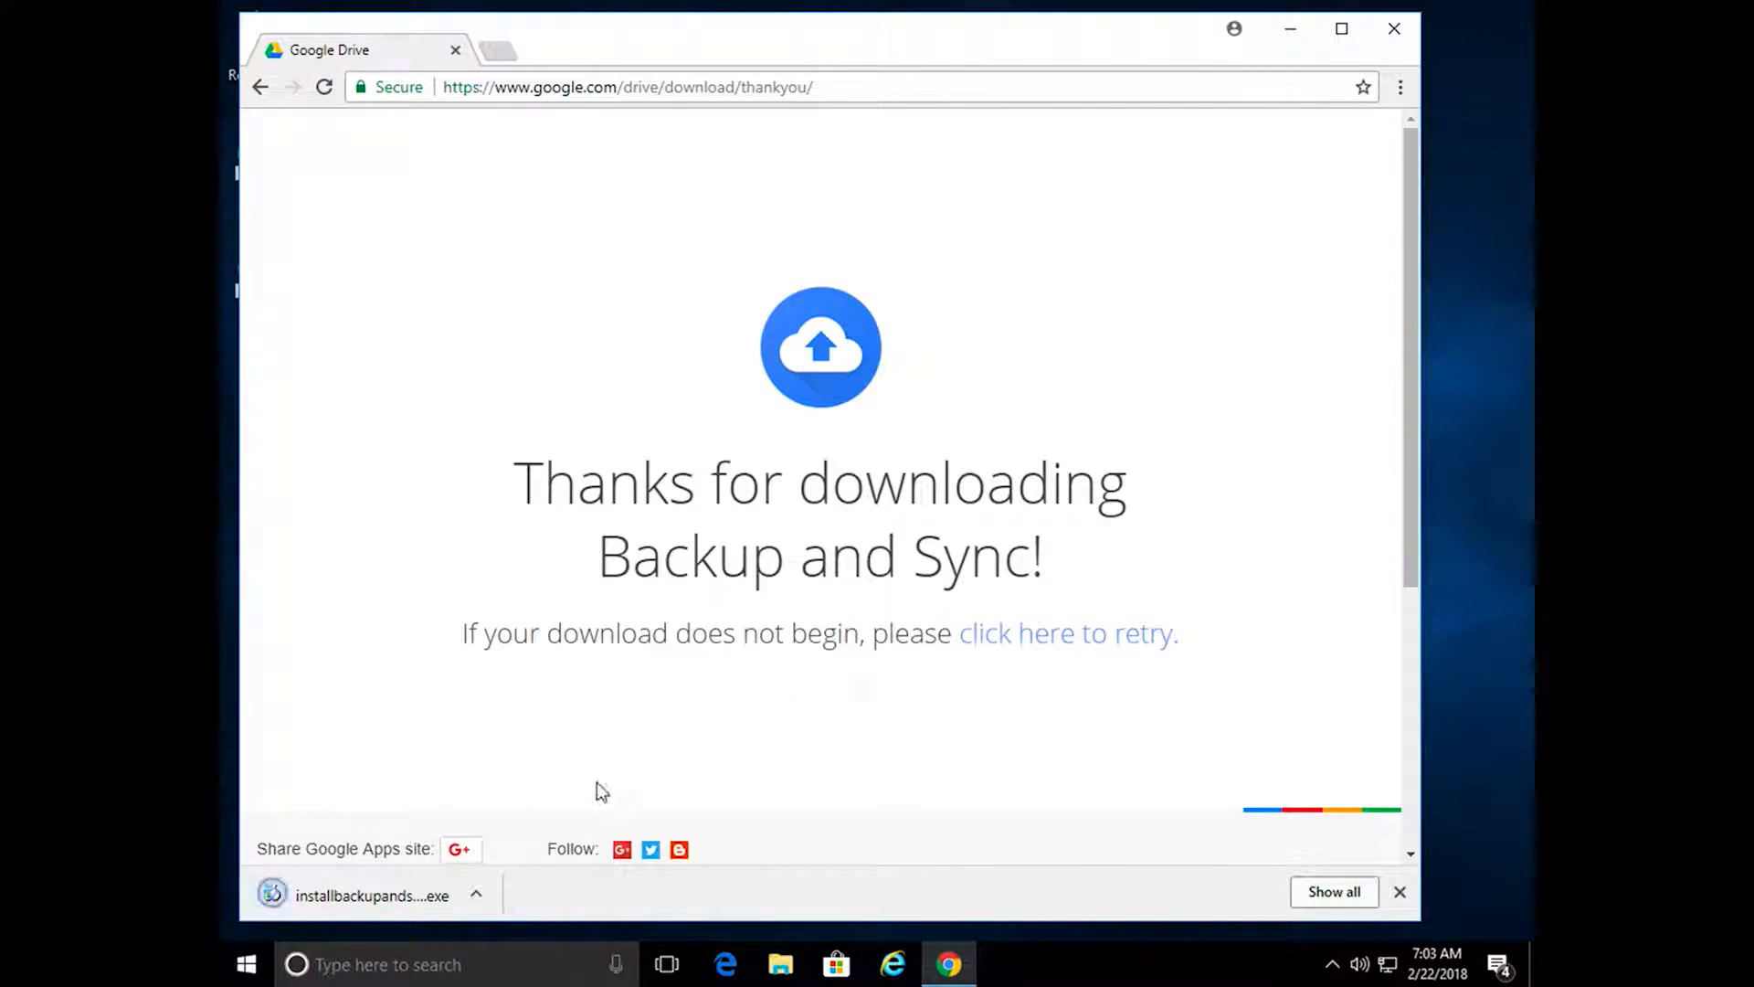
{"action": "left_click", "coordinate": [370, 895]}
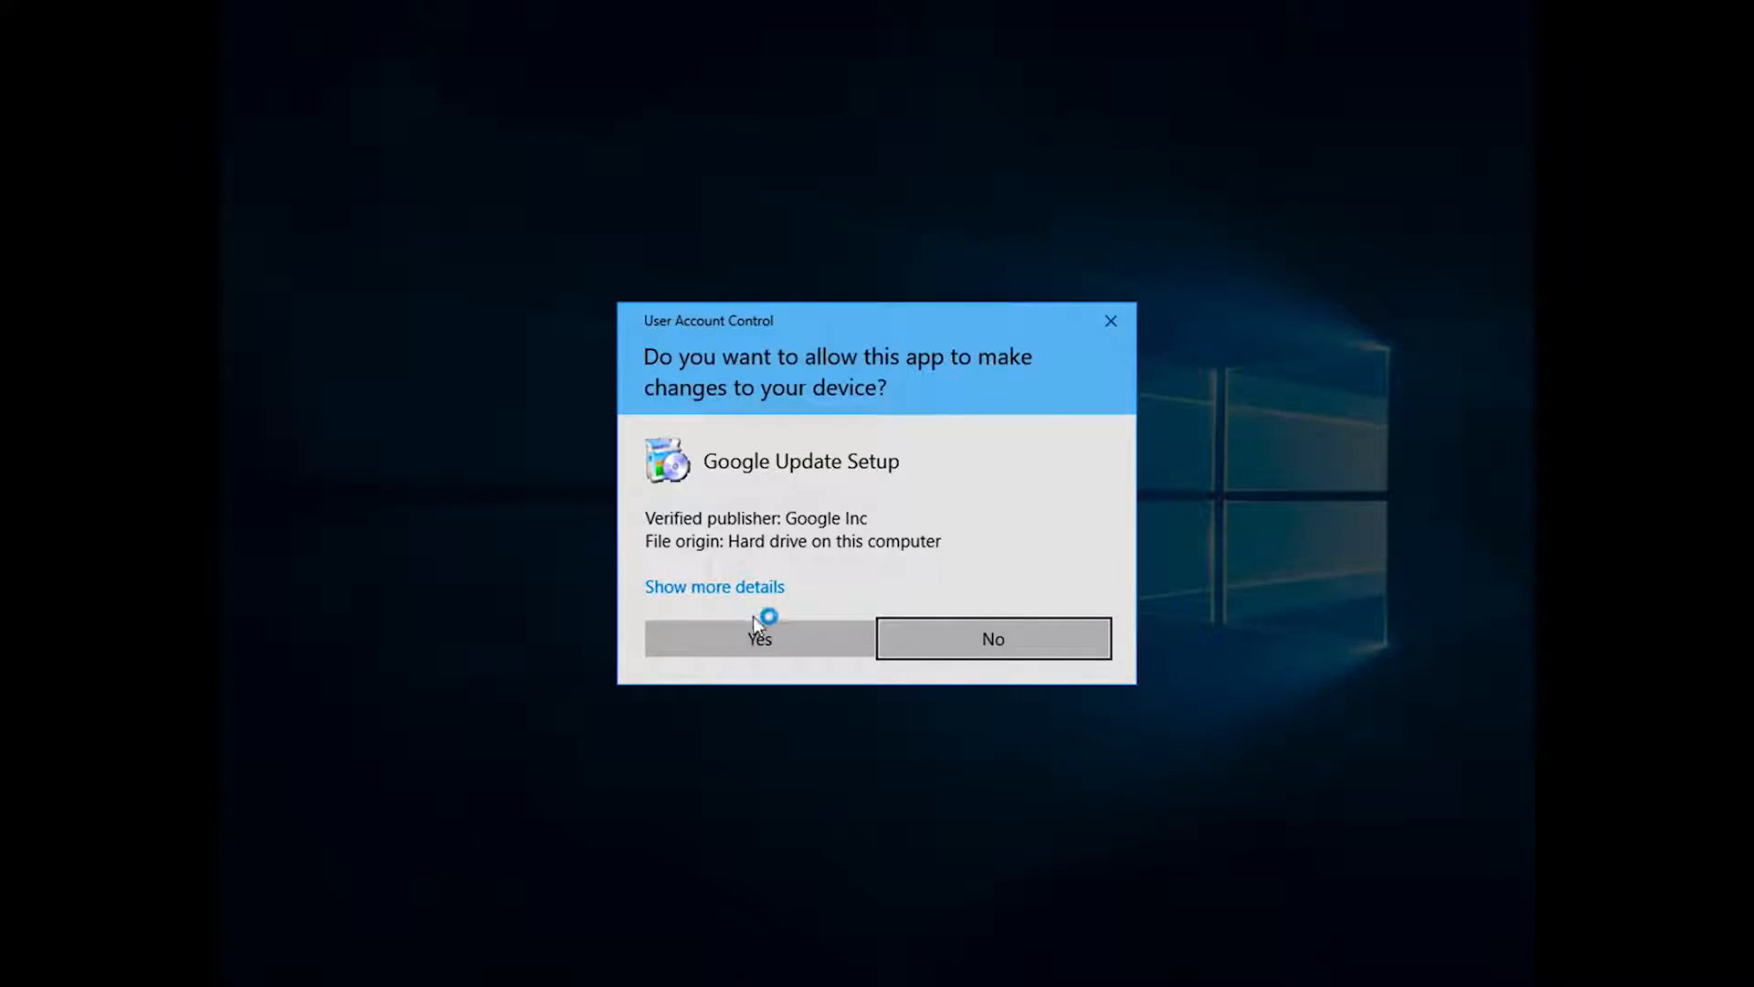
{"action": "left_click", "coordinate": [758, 639]}
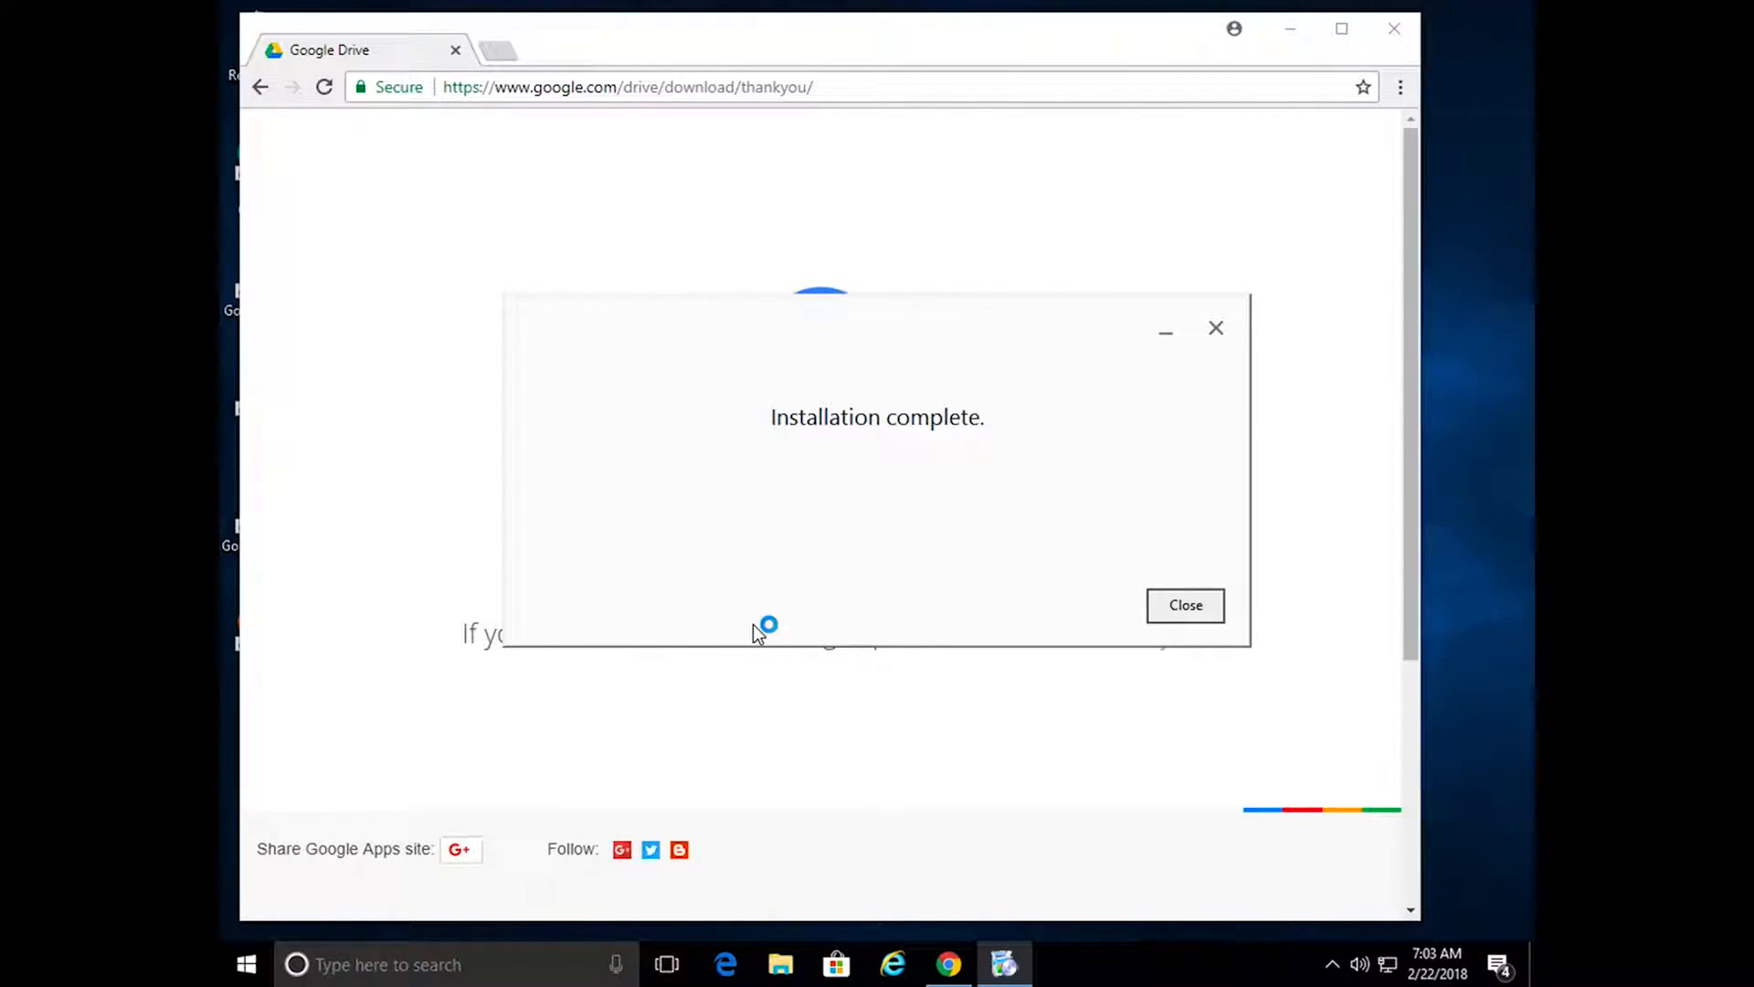
{"action": "left_click", "coordinate": [1185, 604]}
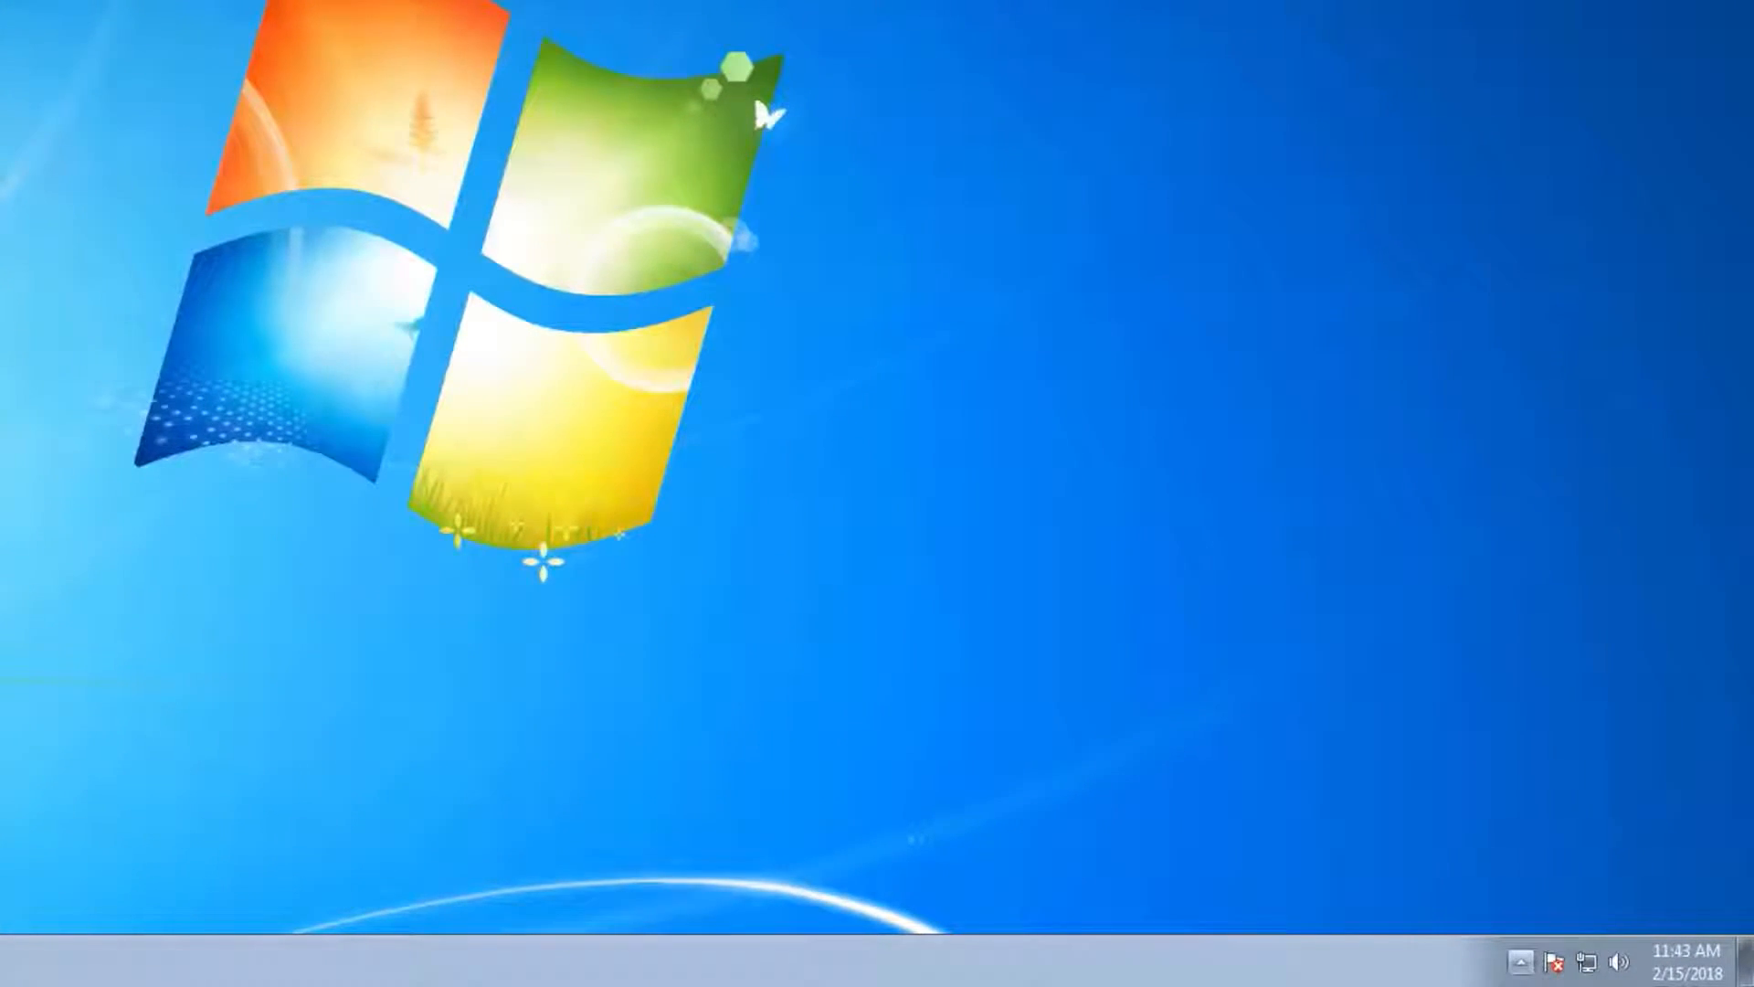
{"action": "left_click", "coordinate": [1521, 961]}
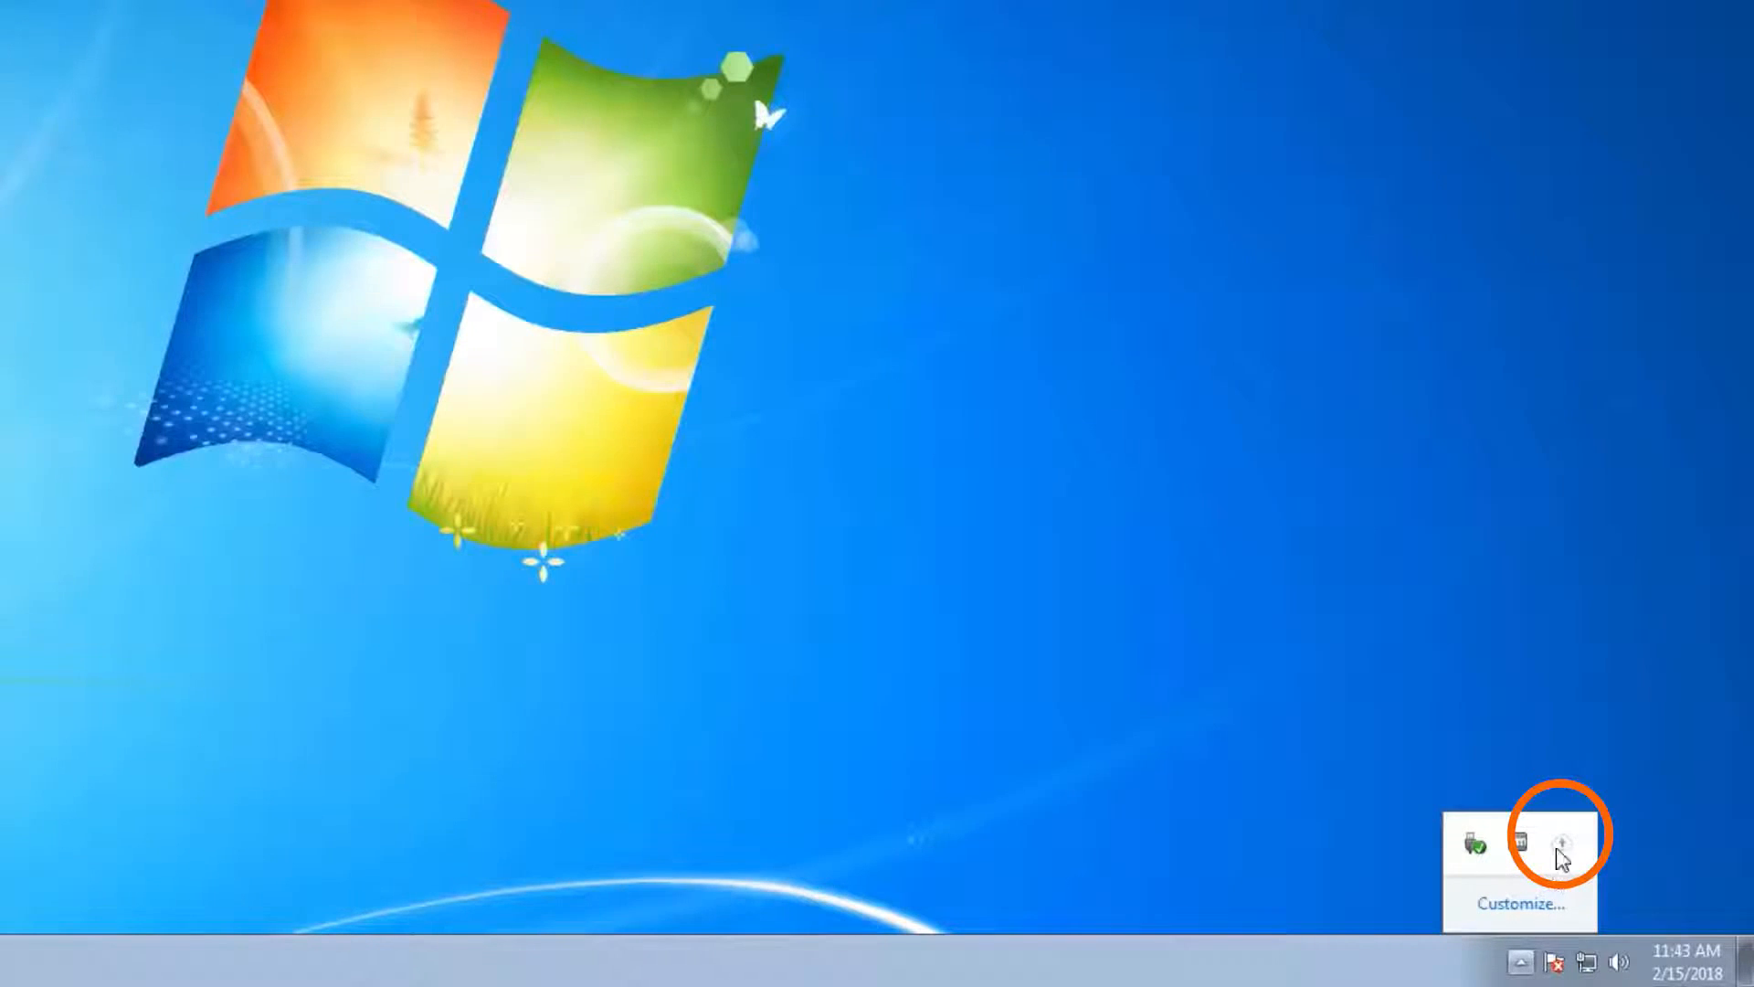
{"action": "left_click", "coordinate": [1564, 842]}
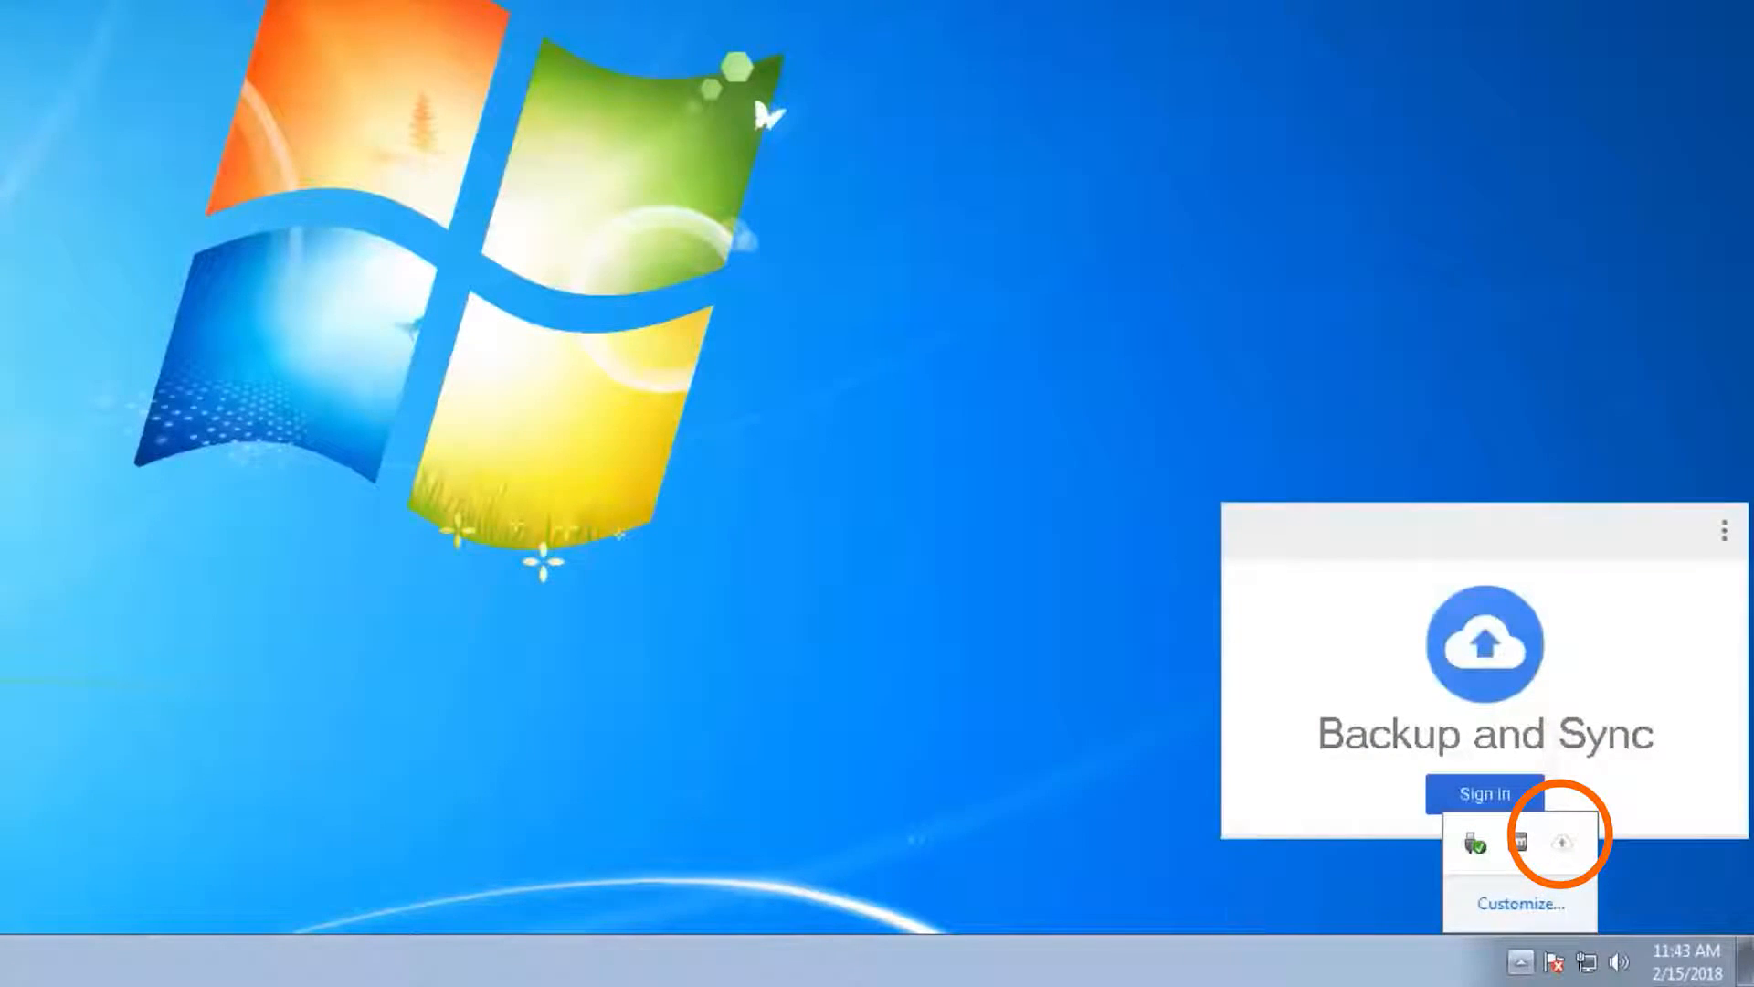
{"action": "mouse_move", "coordinate": [1561, 843]}
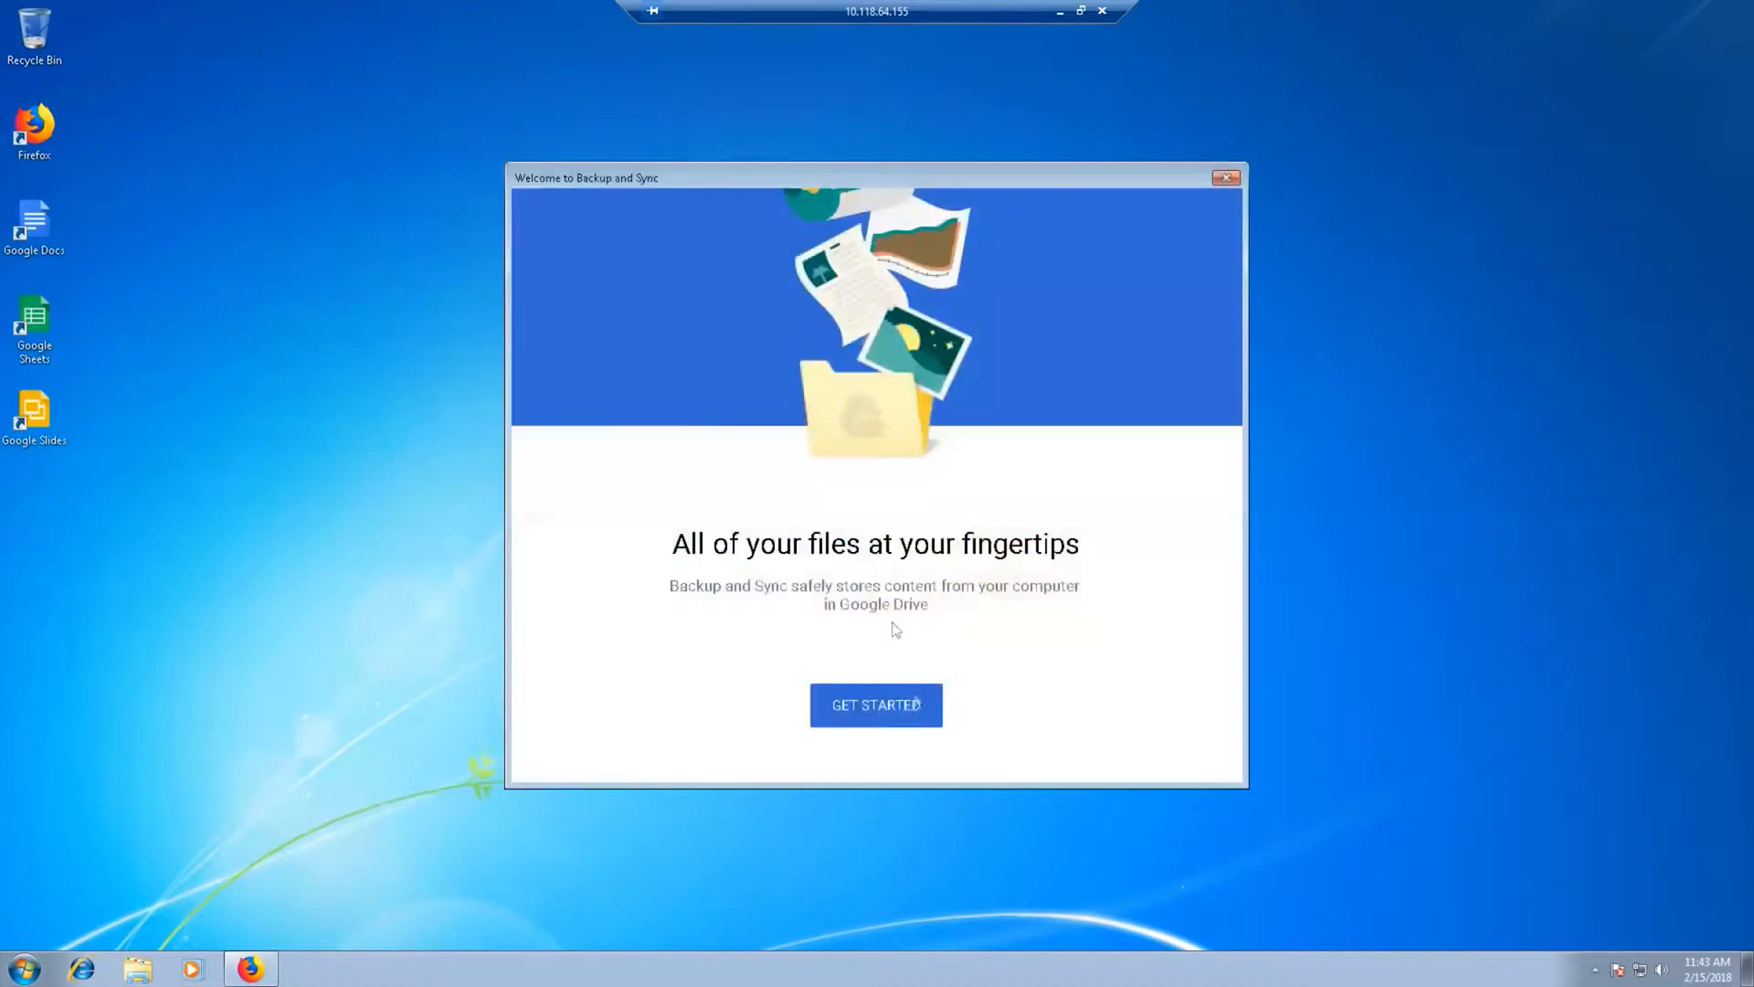
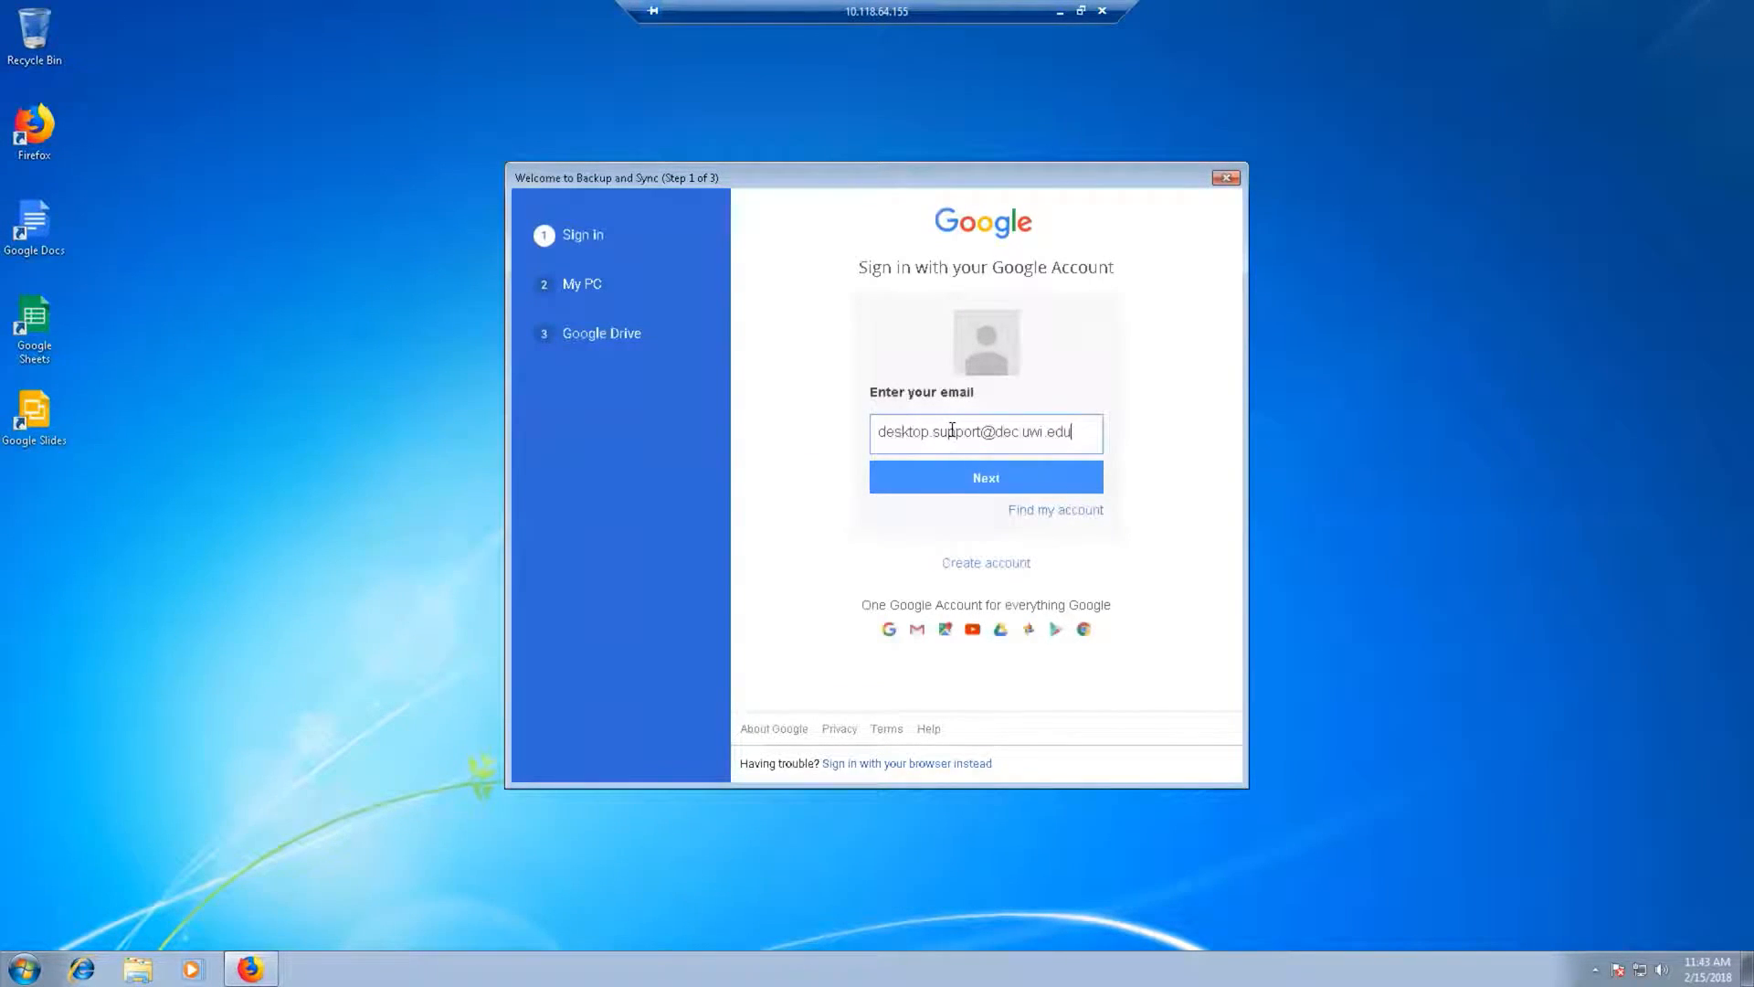
{"action": "left_click", "coordinate": [985, 478]}
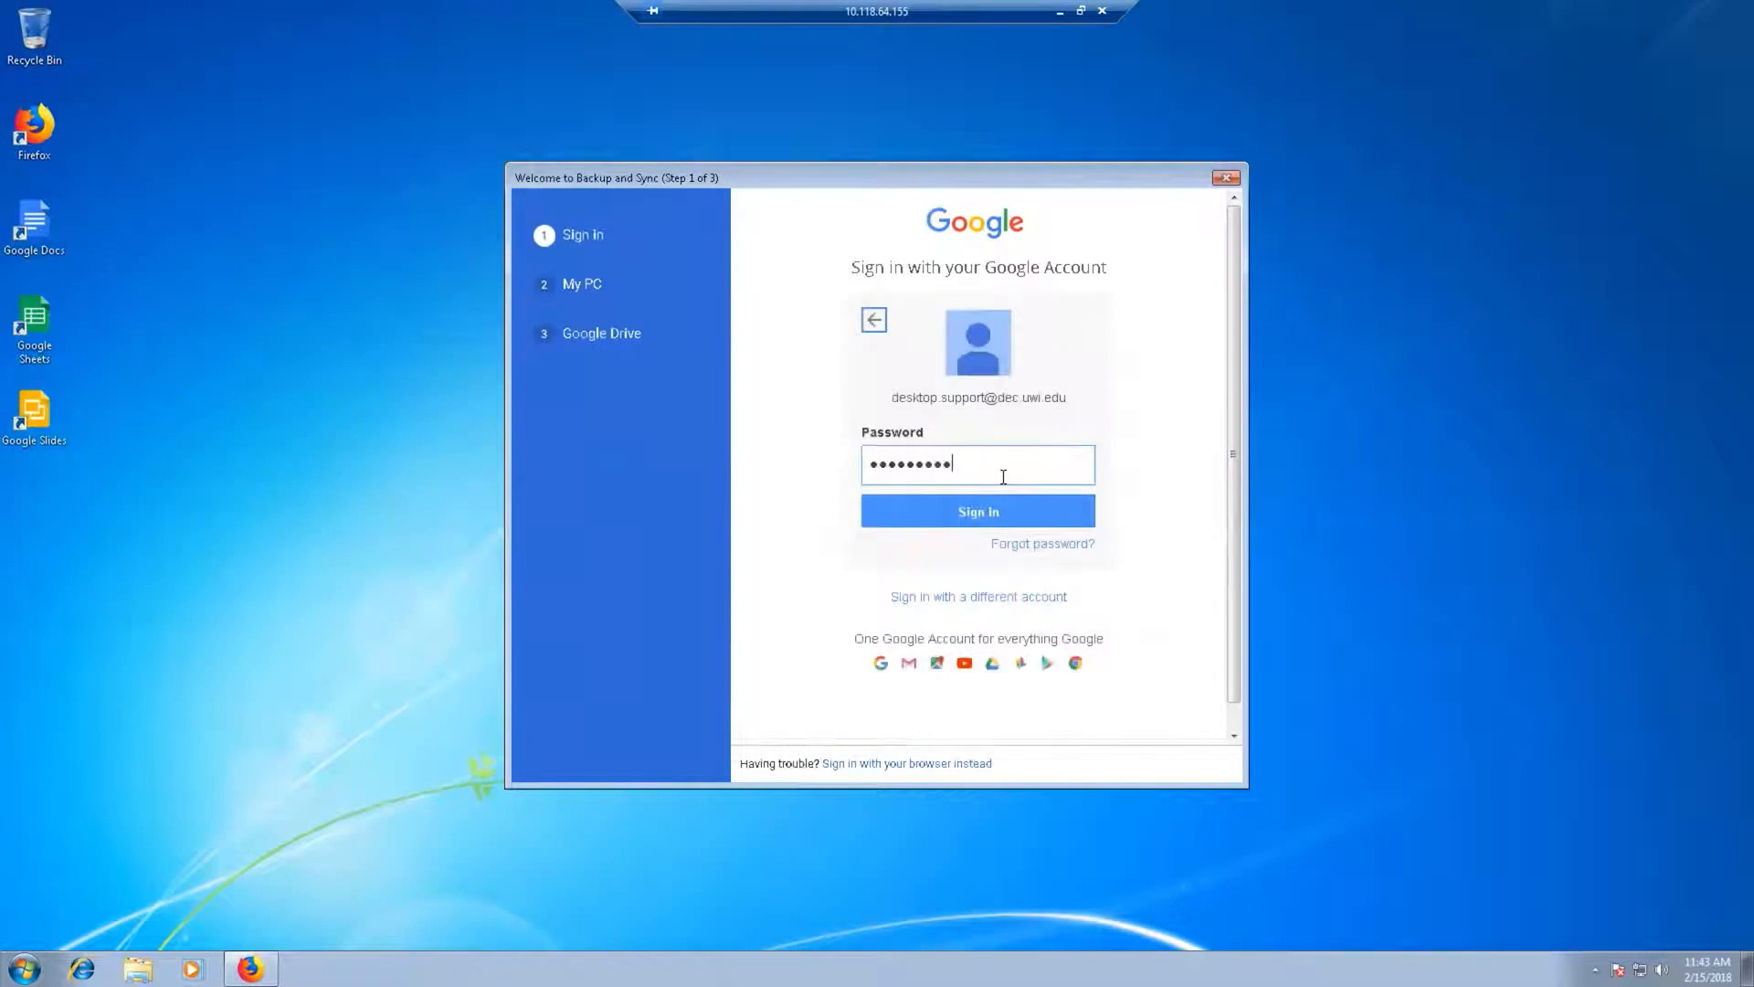
{"action": "left_click", "coordinate": [976, 512]}
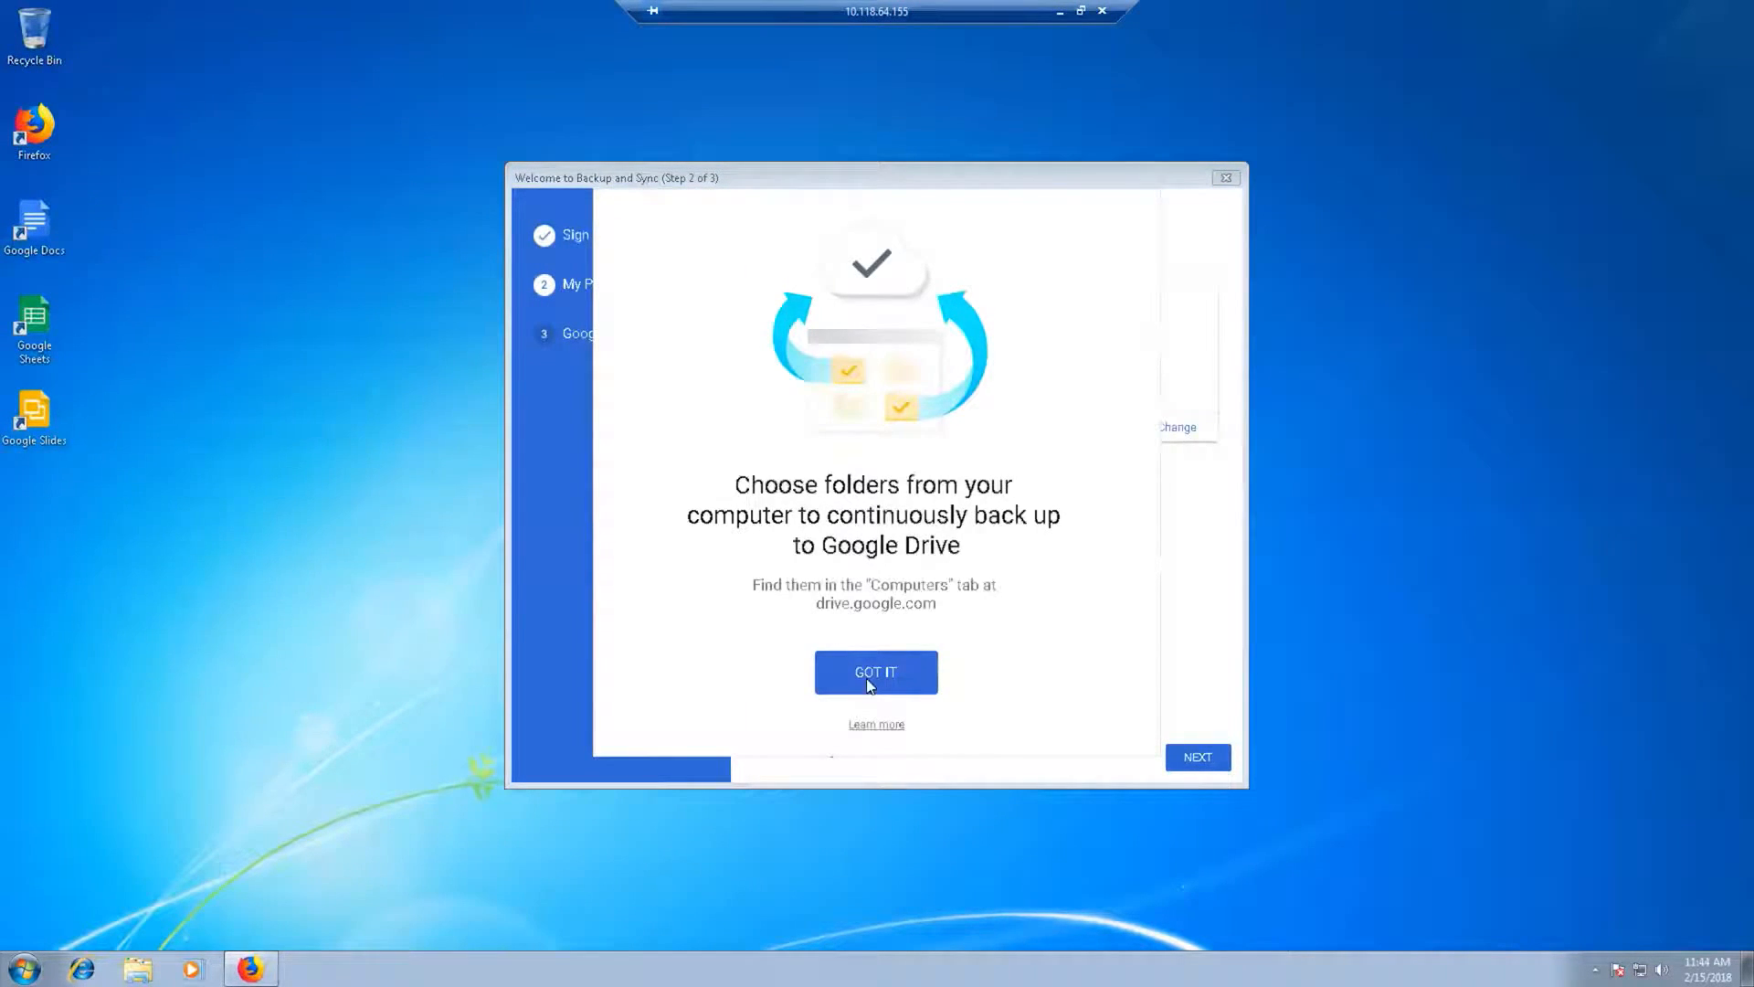
Step: Uncheck Desktop, Documents and Pictures backups, then start syncing everything in My Drive
{"action": "left_click", "coordinate": [875, 672]}
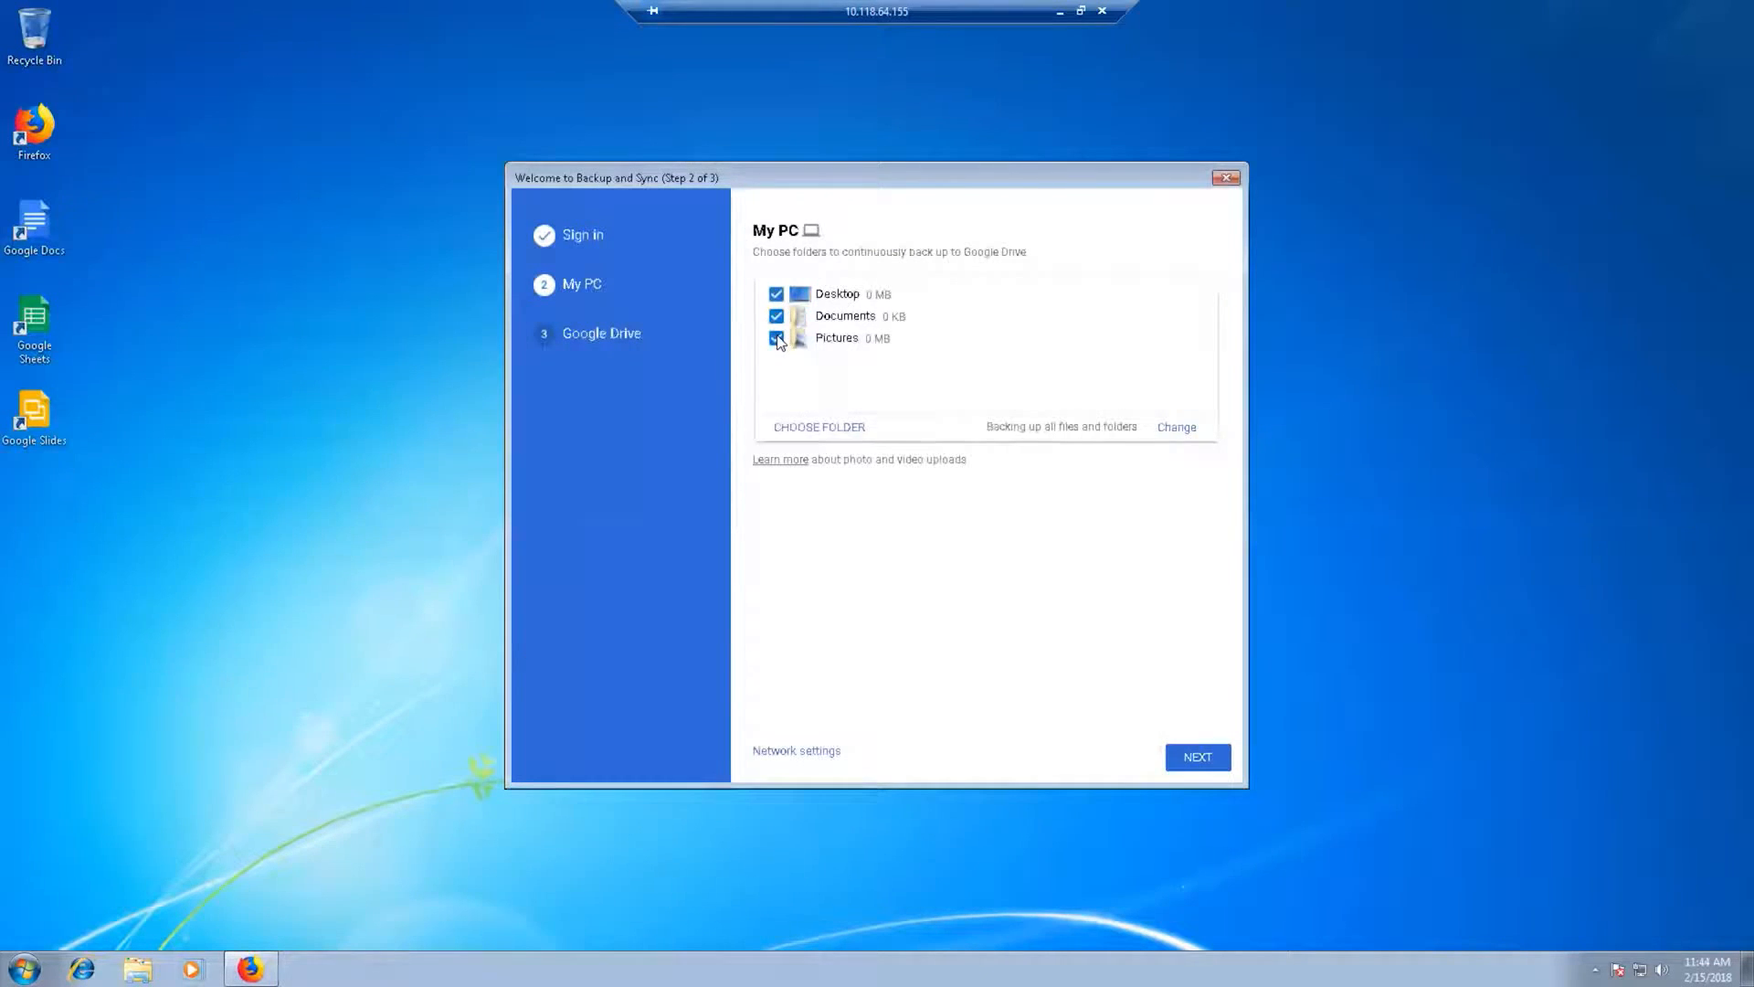
{"action": "left_click", "coordinate": [777, 338]}
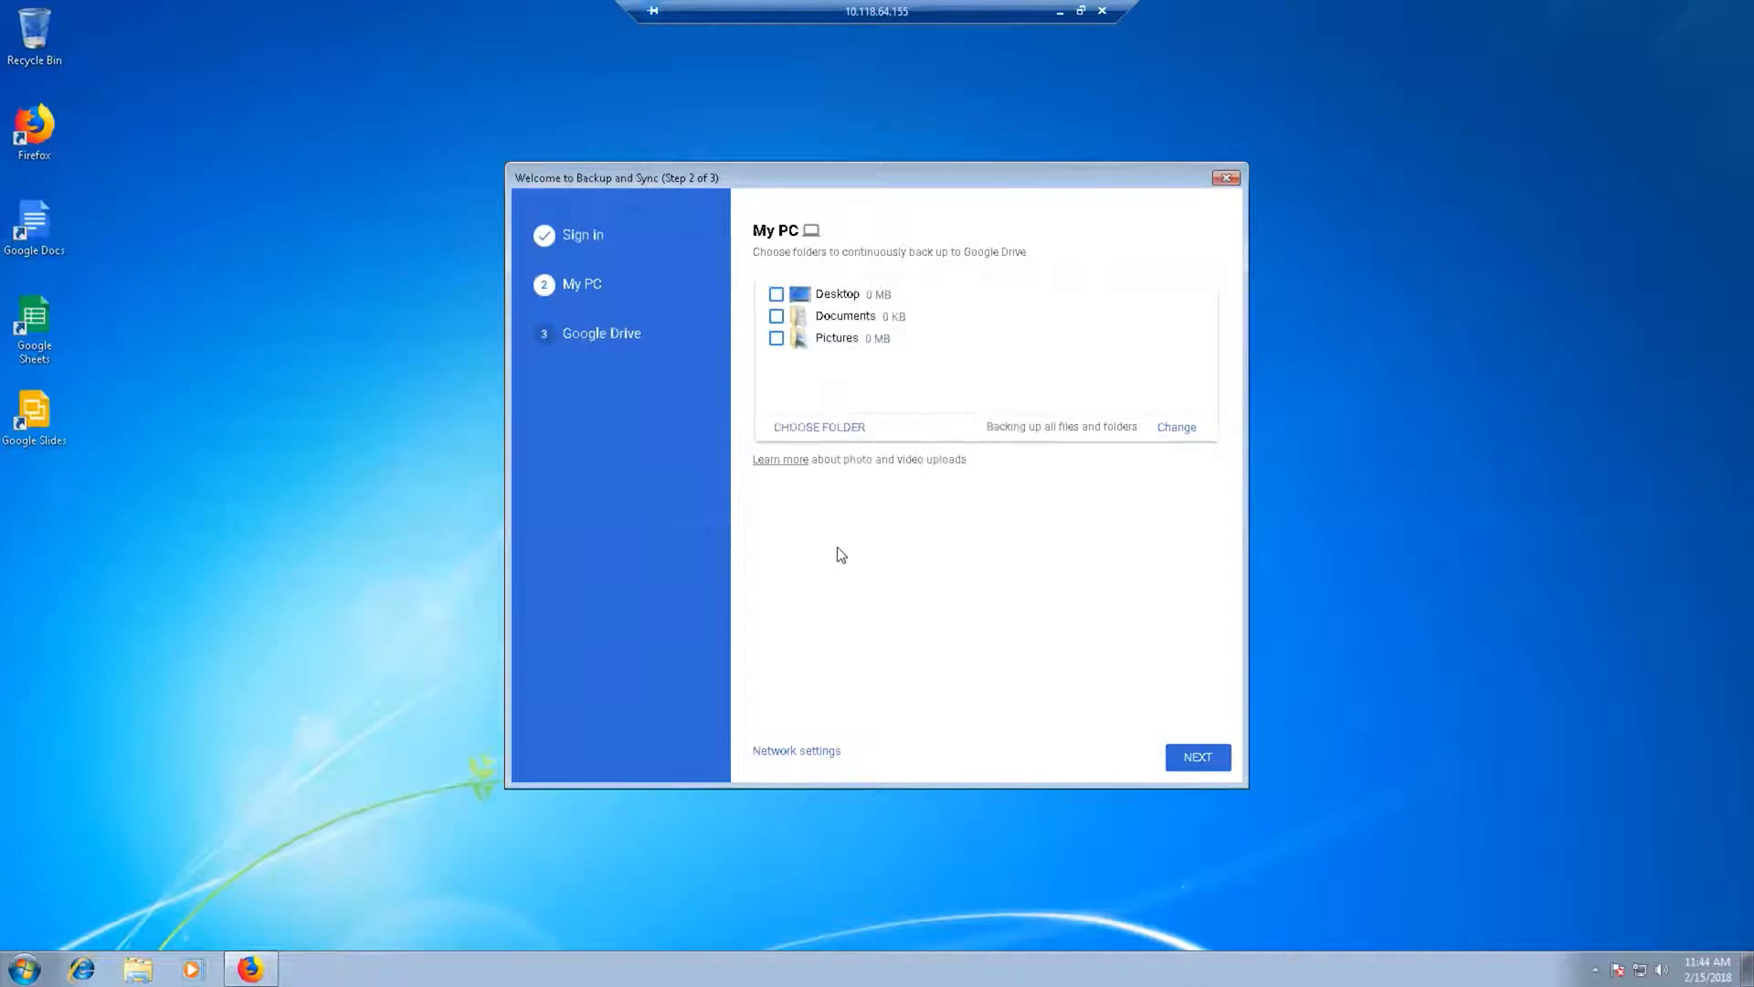
{"action": "left_click", "coordinate": [1196, 757]}
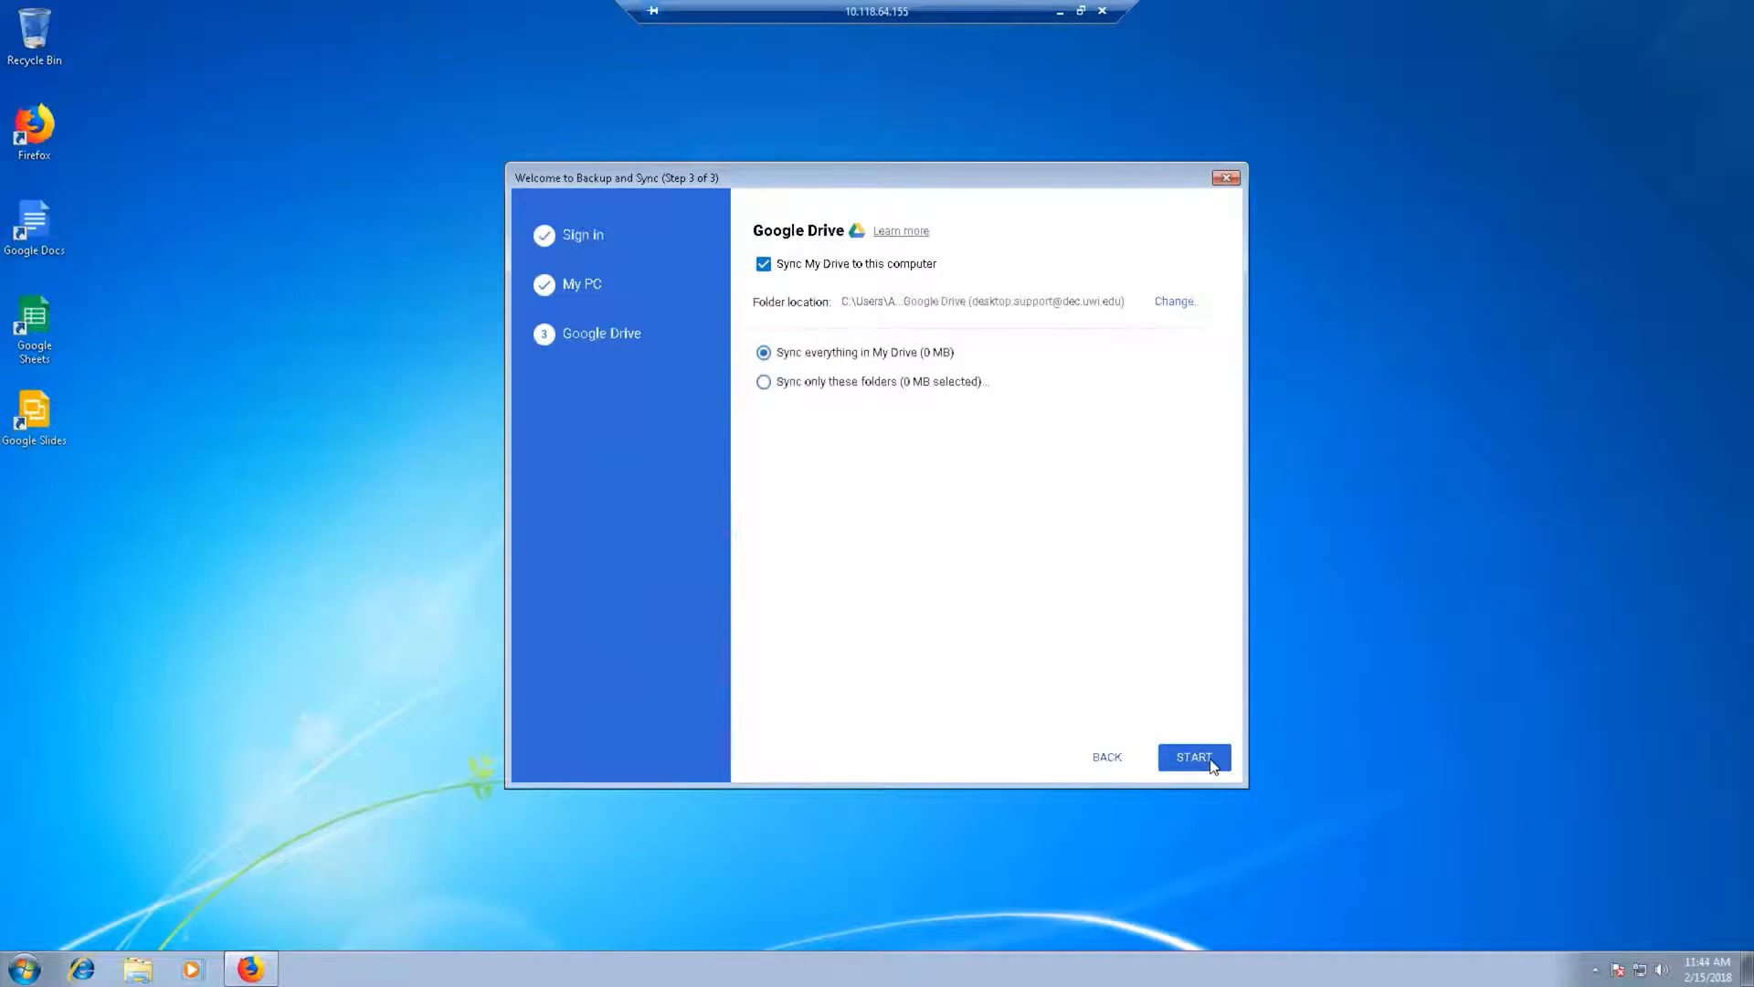
{"action": "left_click", "coordinate": [1192, 757]}
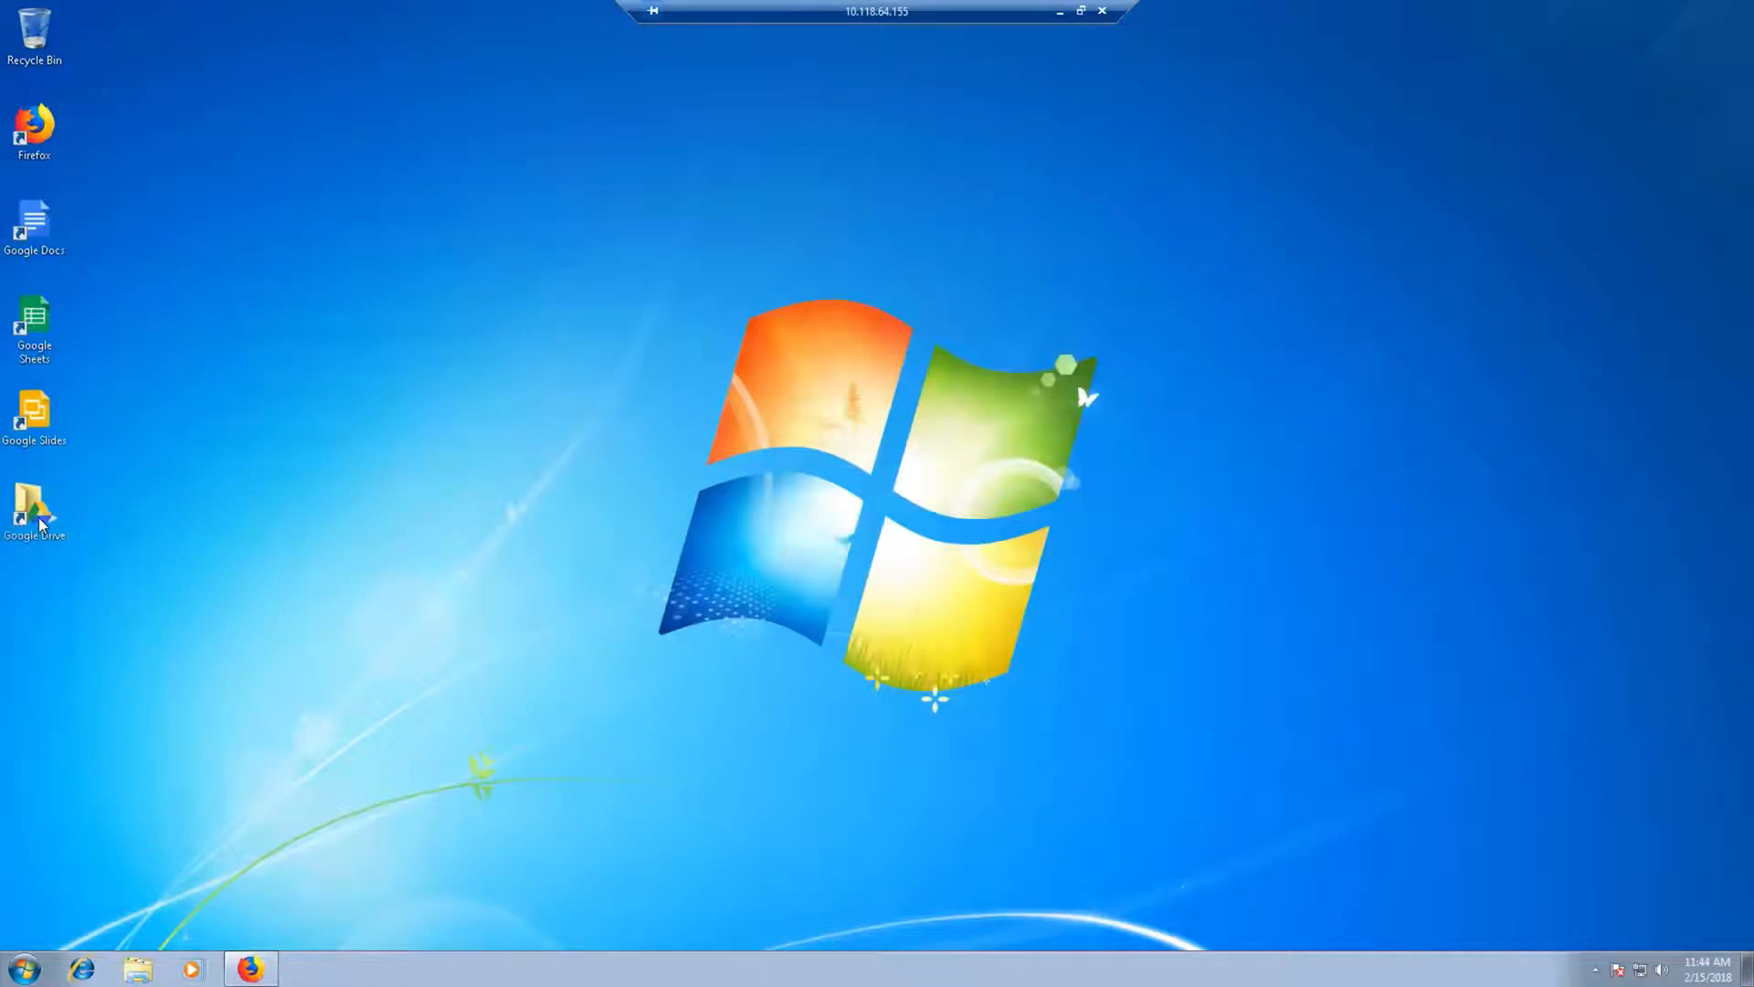
Step: Double-click the desktop Google Drive shortcut to view the empty local folder
{"action": "double_click", "coordinate": [34, 509]}
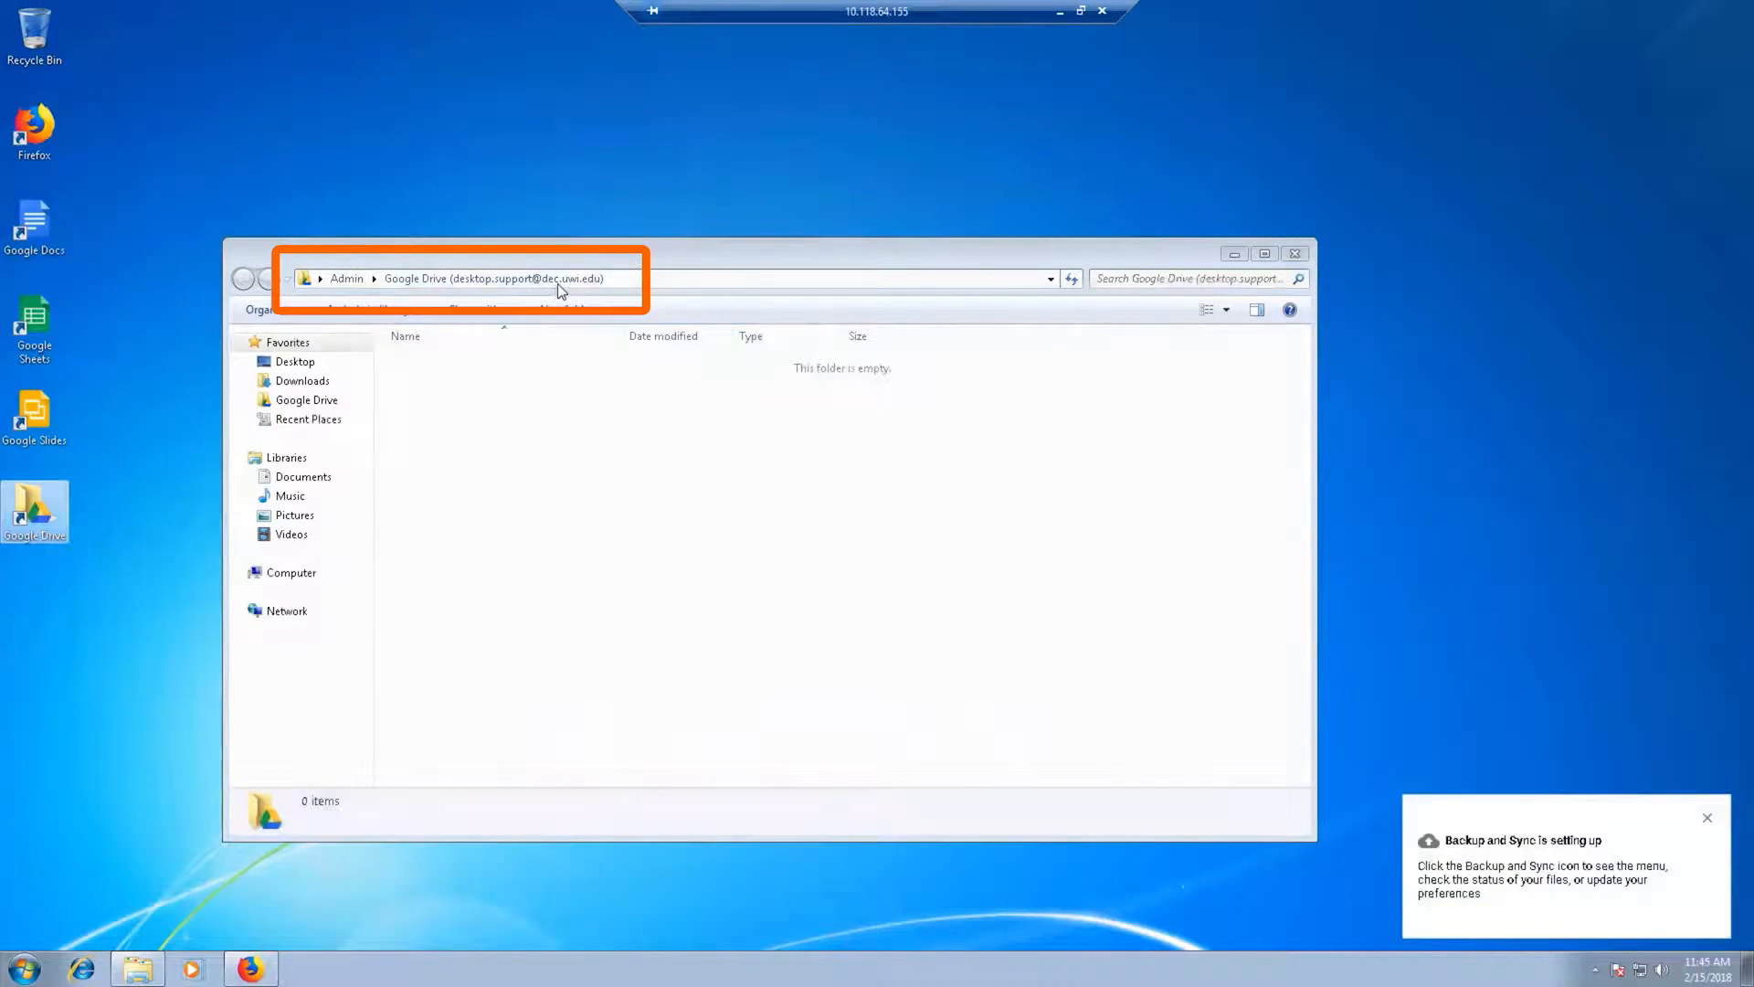
Step: Show the Google Drive folder beside a Documents window of five text files
{"action": "left_click", "coordinate": [498, 278]}
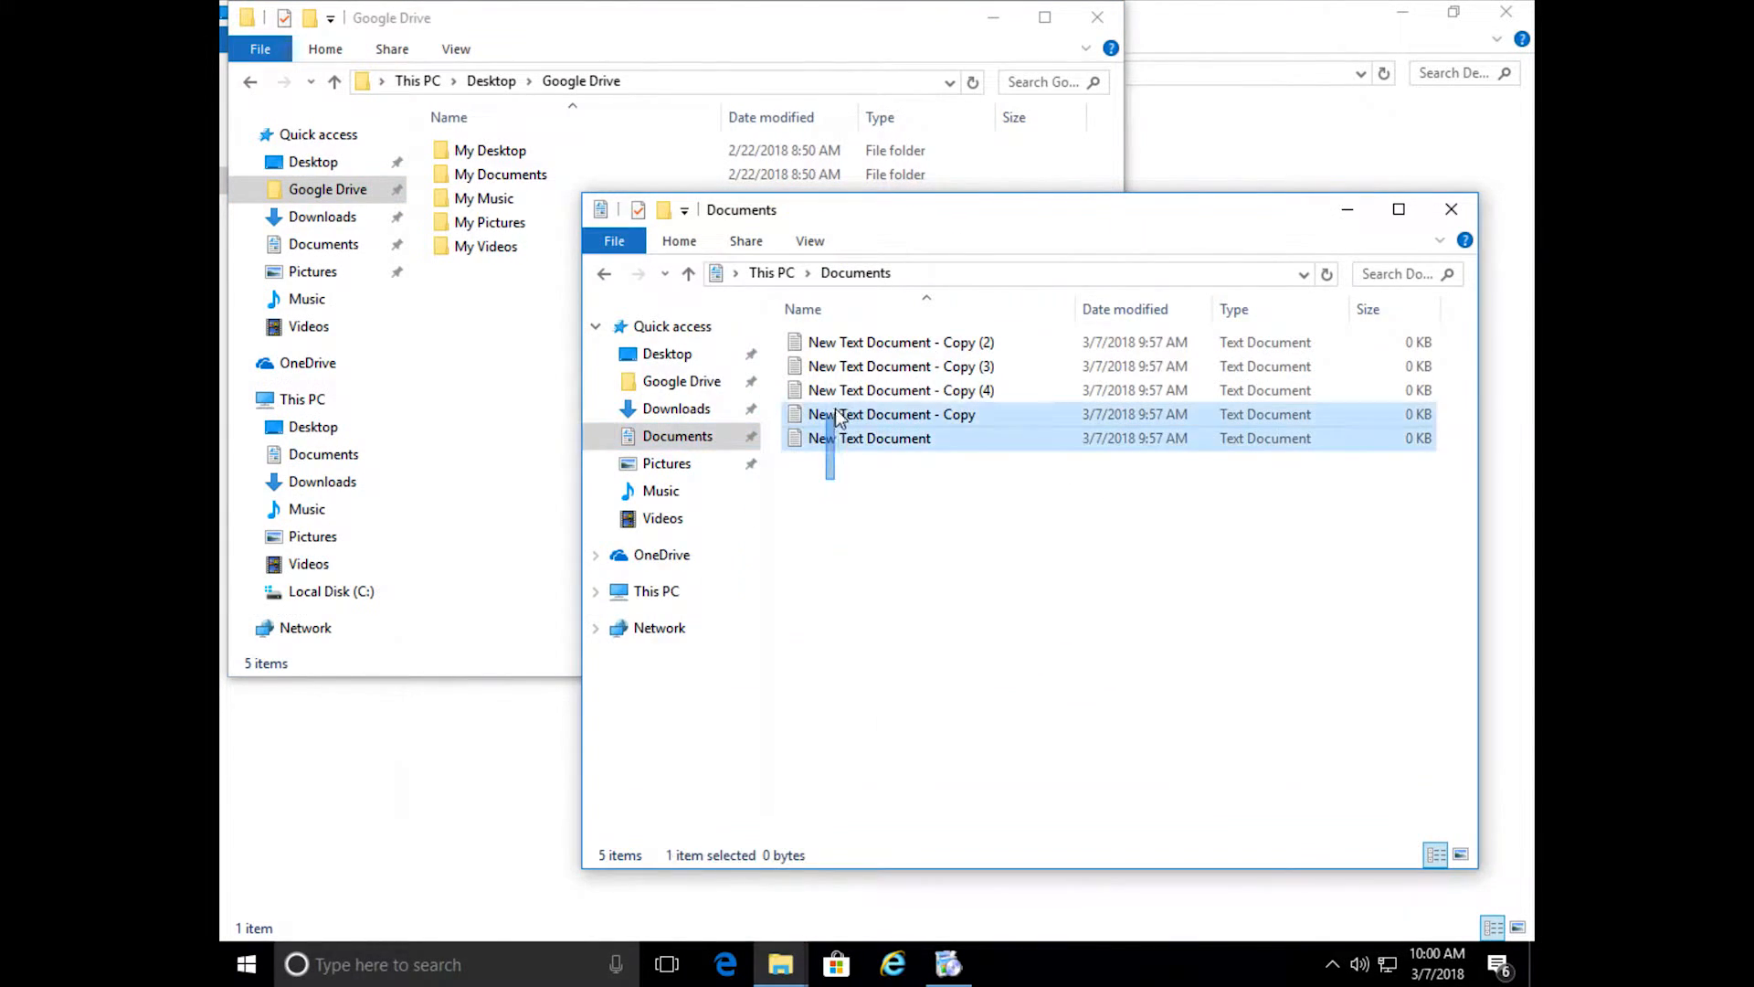
{"action": "key", "text": "ctrl+a"}
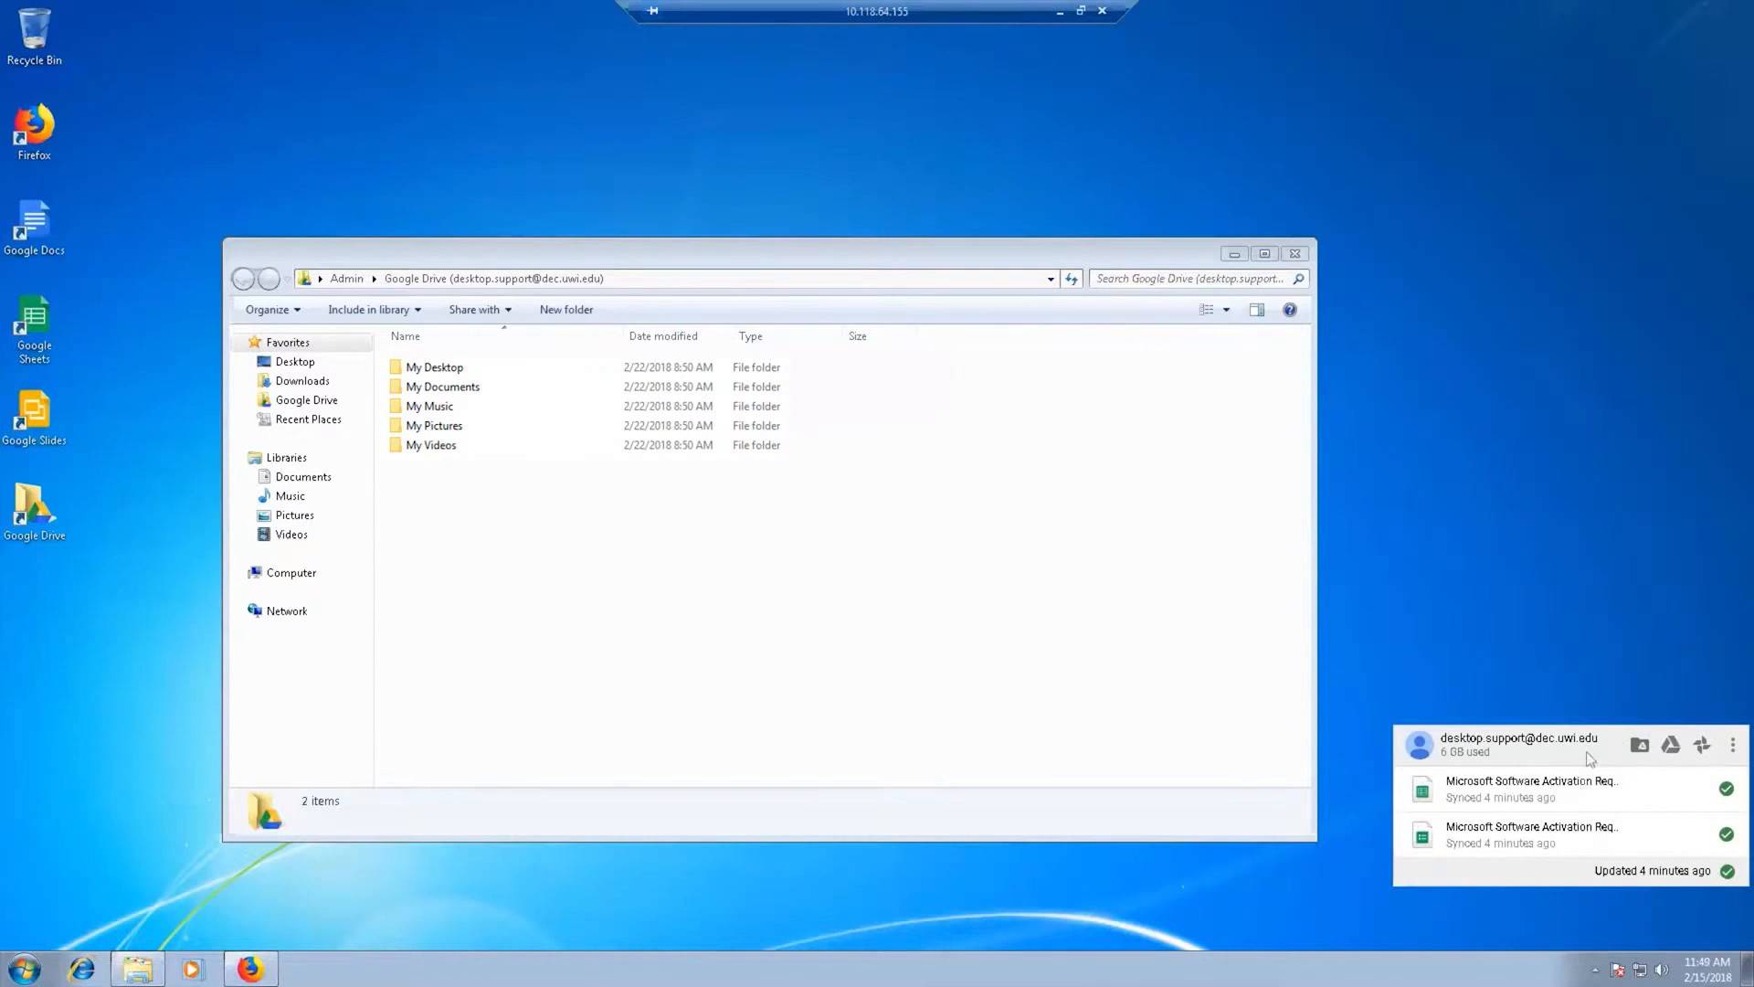
{"action": "mouse_move", "coordinate": [1521, 833]}
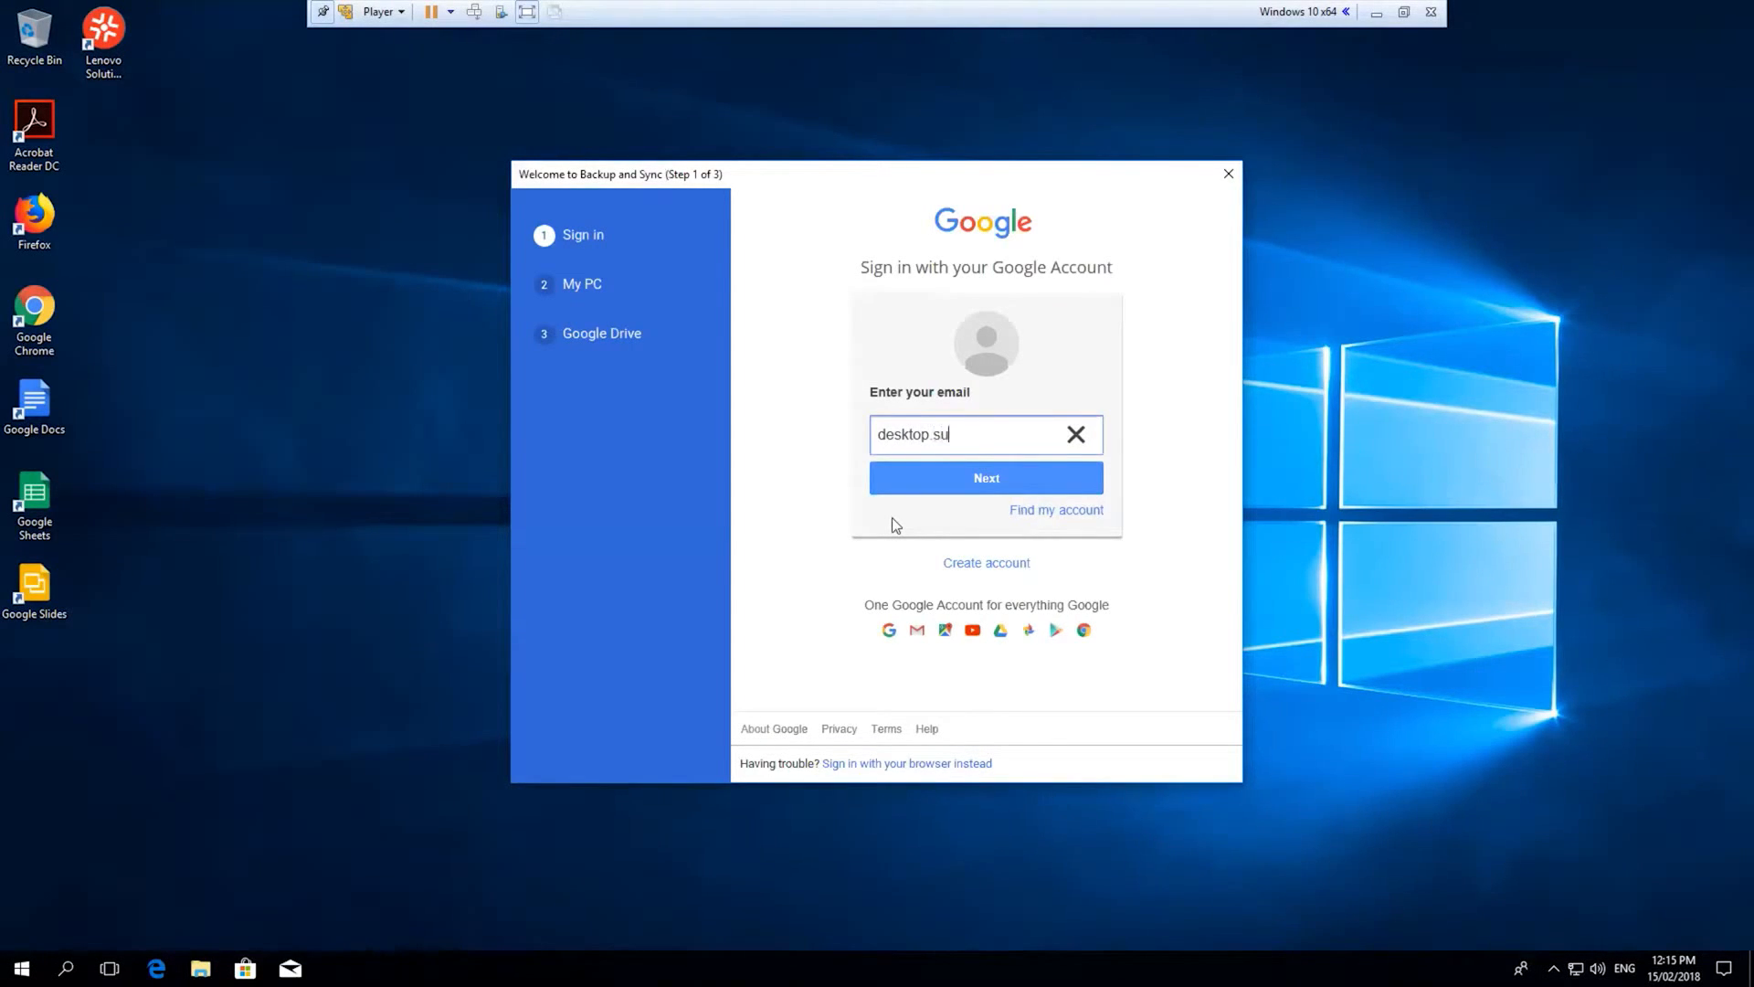
Step: Submit email and password, keep Desktop, Documents and Pictures unchecked, and start My Drive sync
{"action": "left_click", "coordinate": [985, 477]}
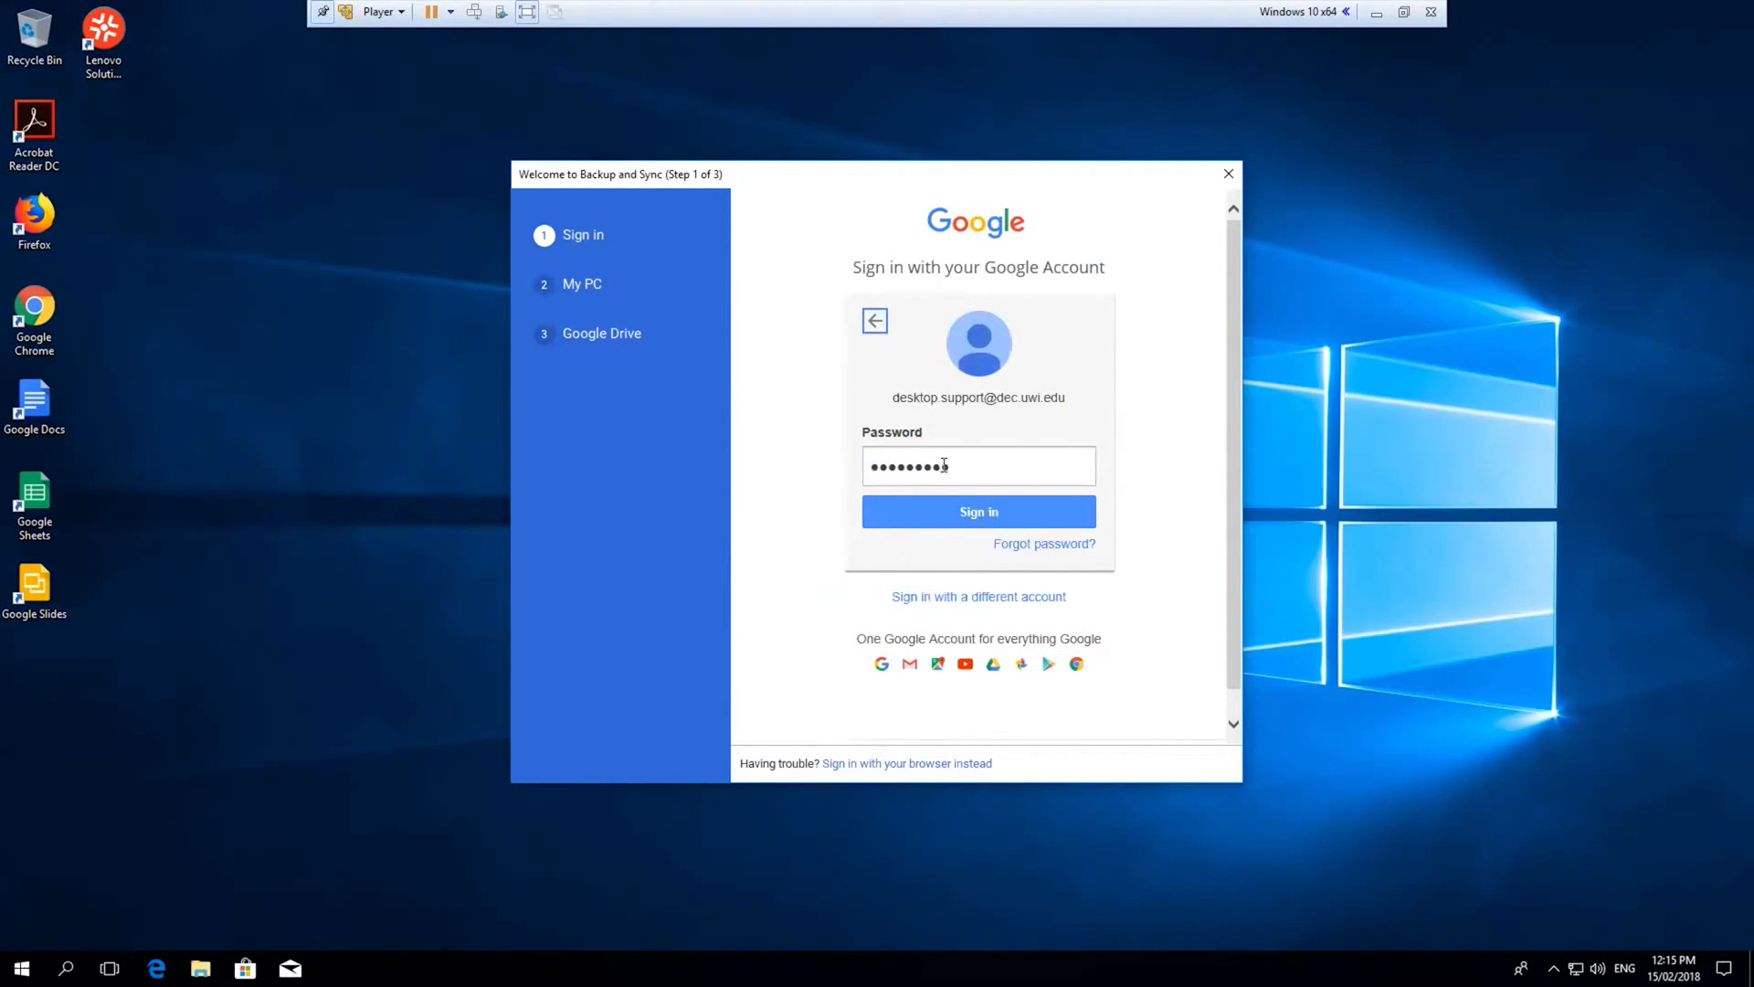
{"action": "left_click", "coordinate": [977, 511]}
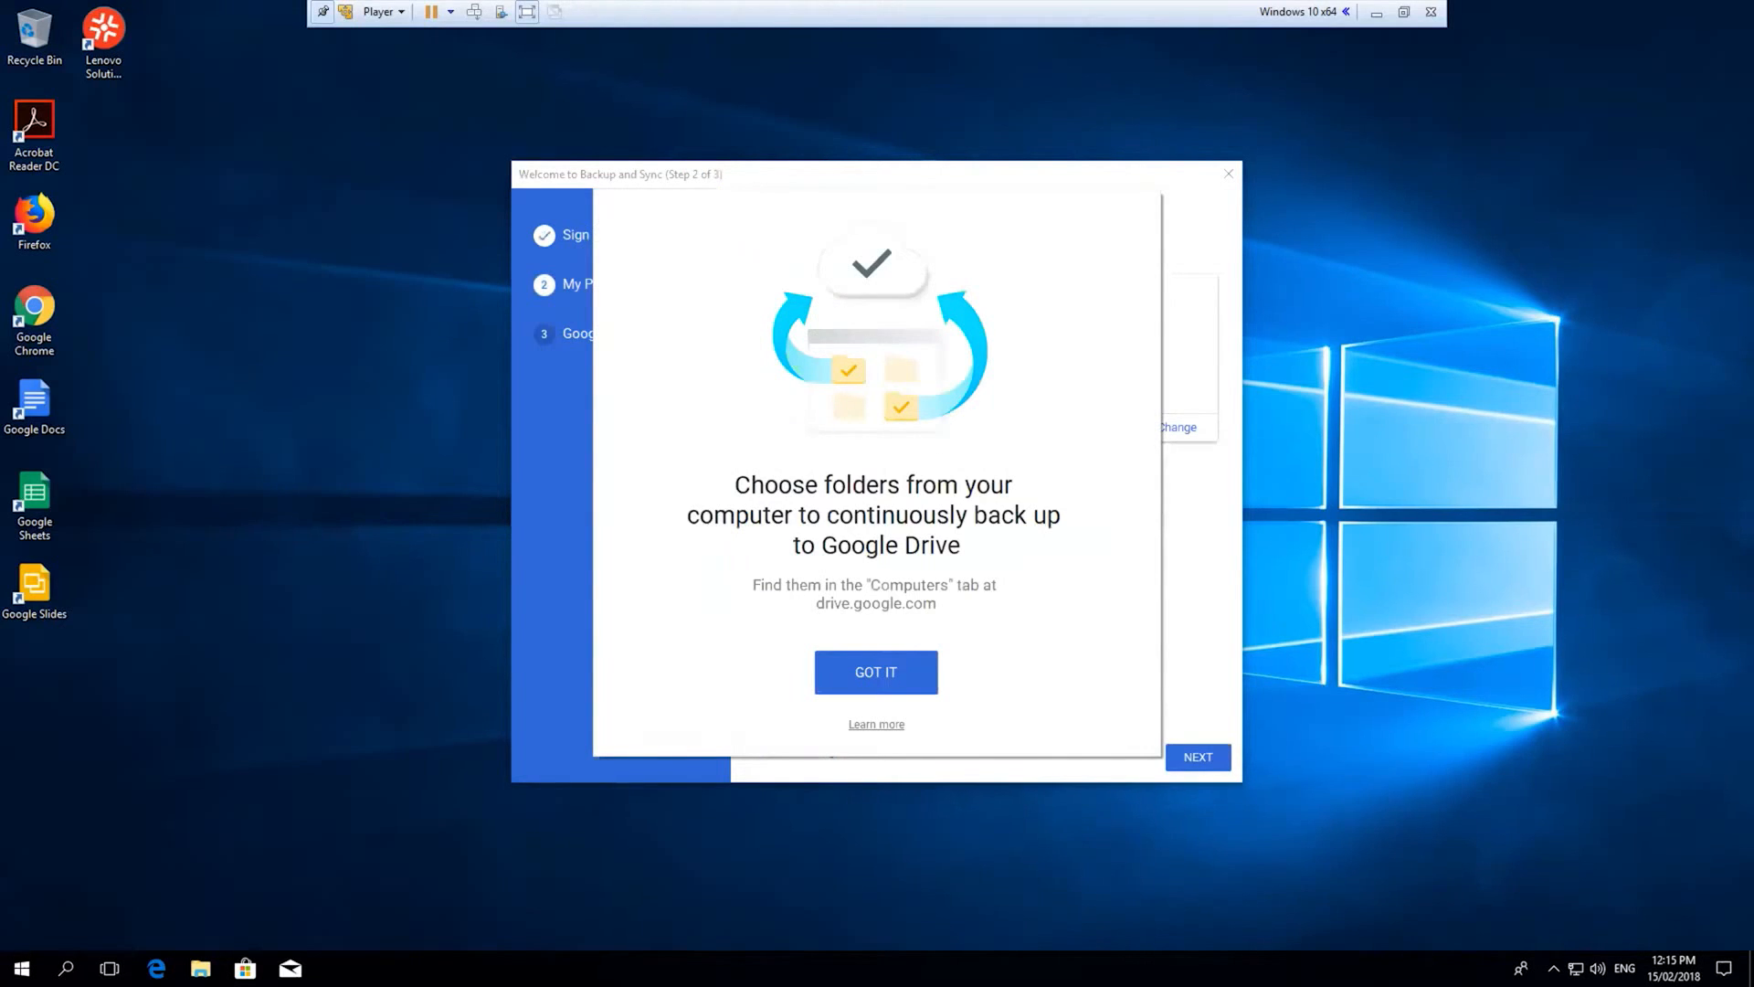
{"action": "left_click", "coordinate": [876, 672]}
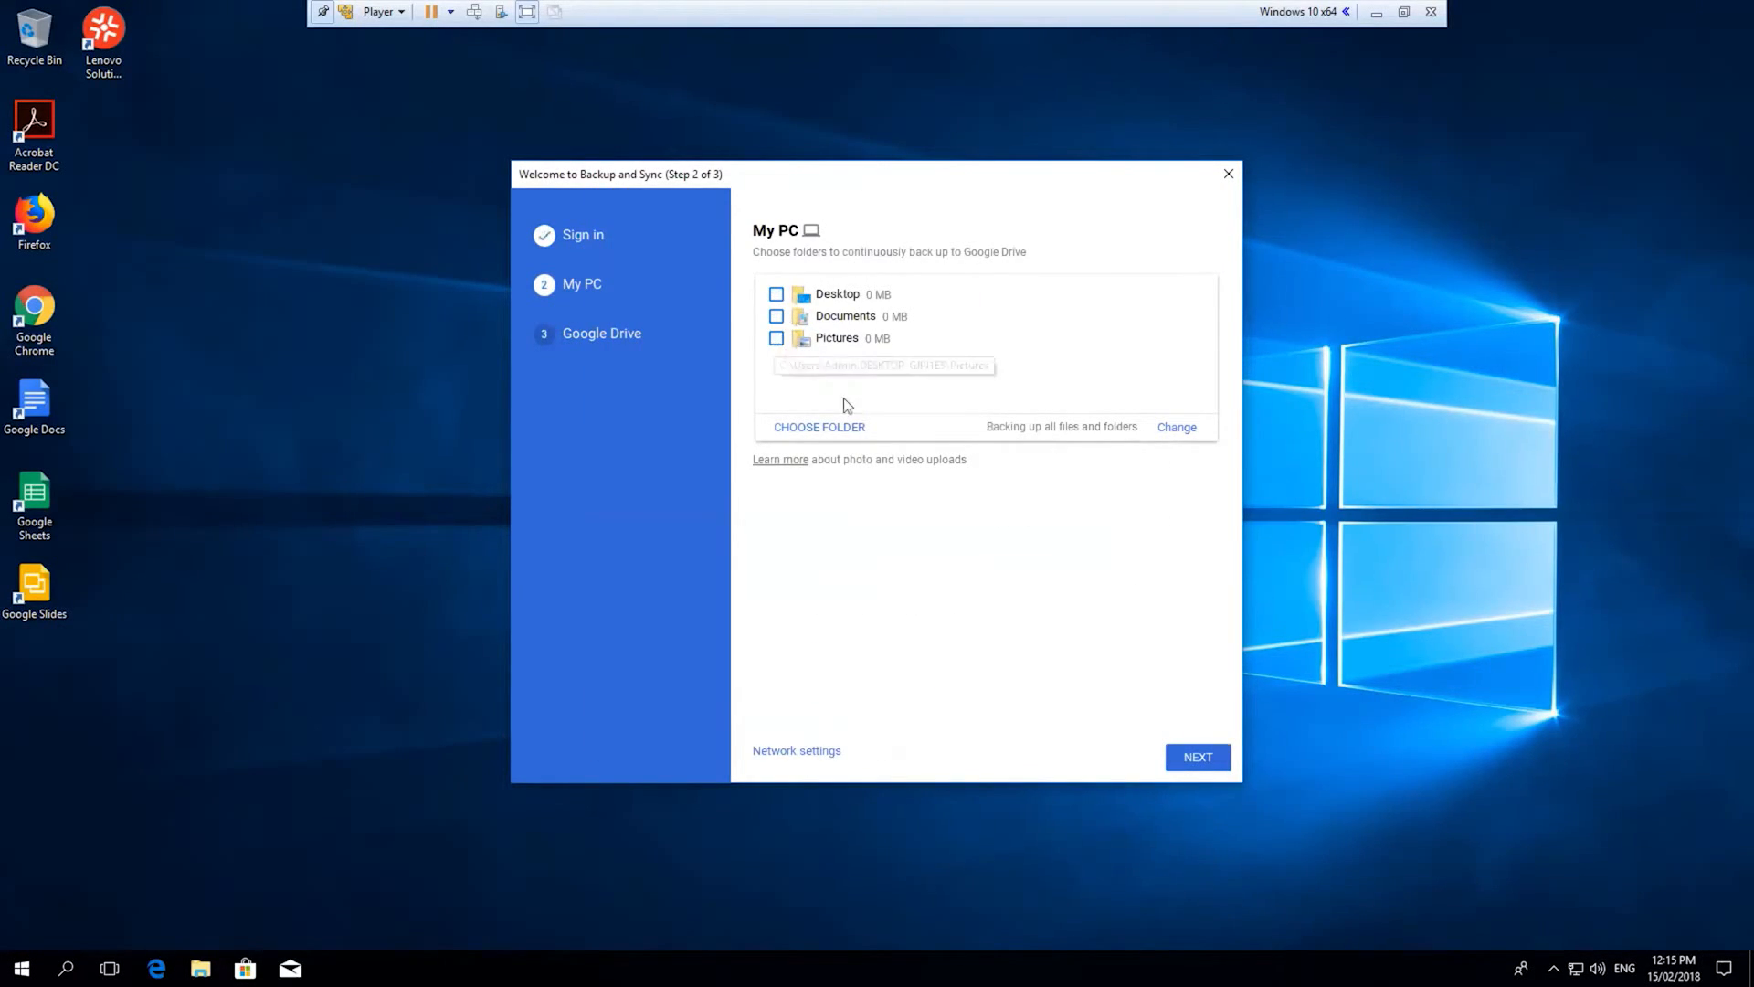
{"action": "left_click", "coordinate": [1197, 757]}
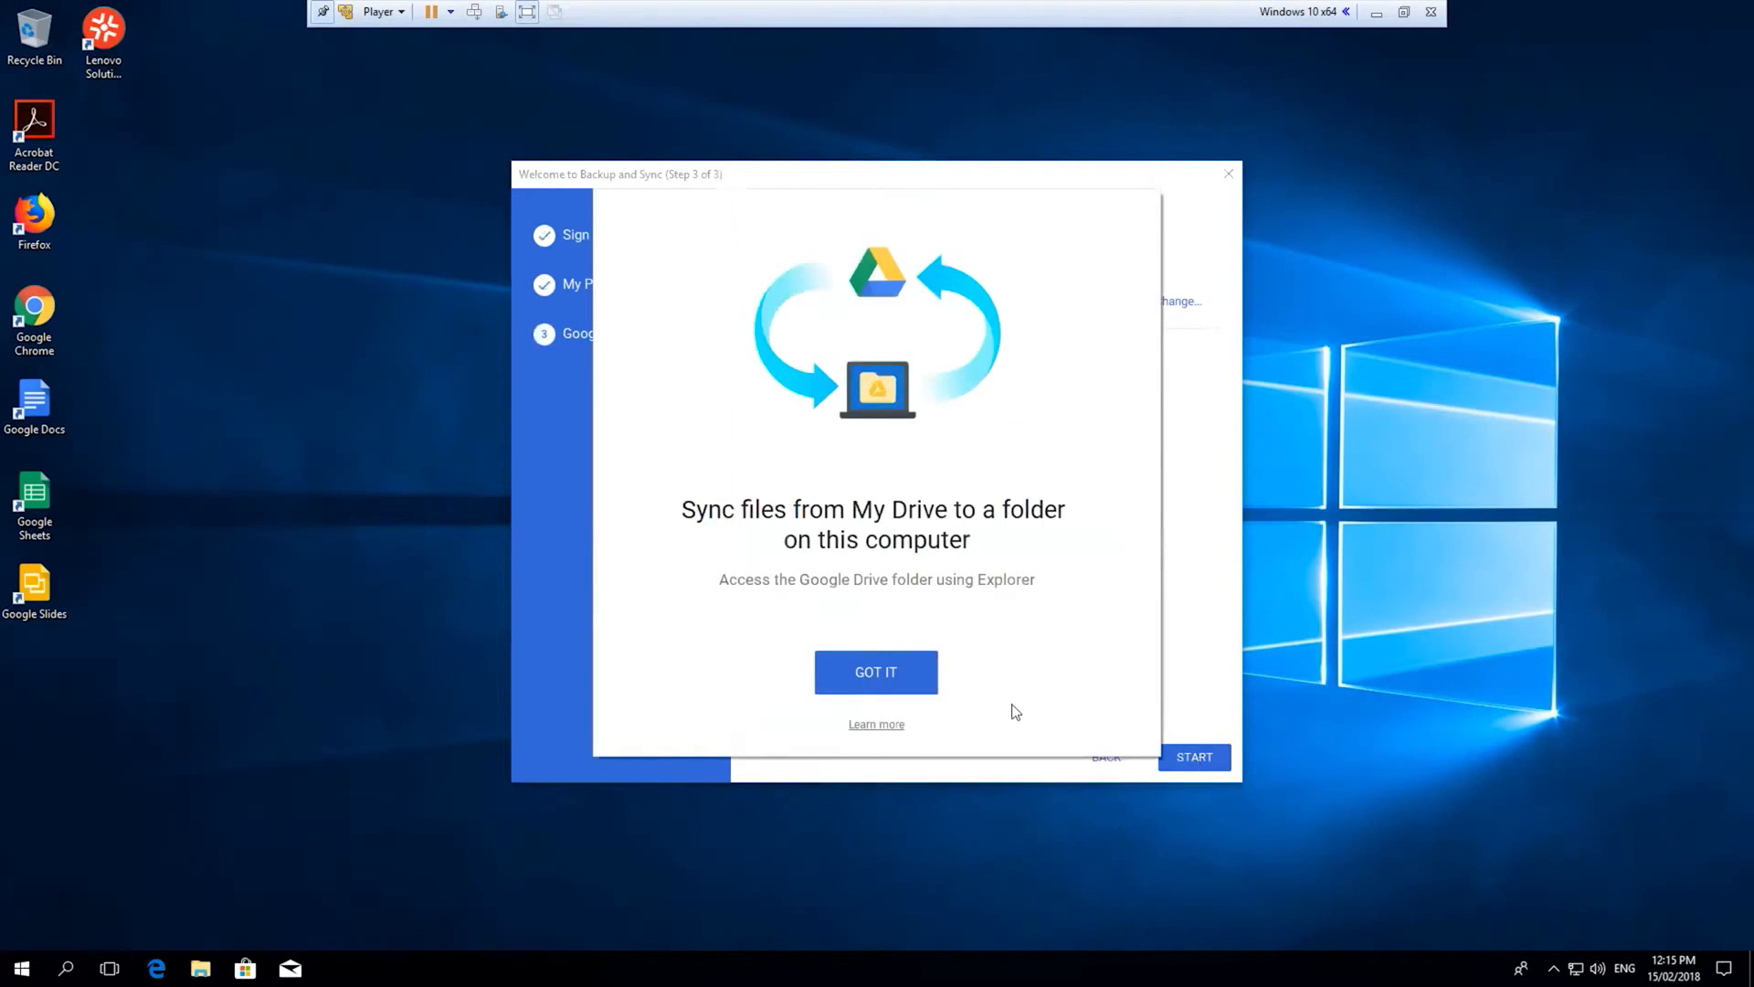
{"action": "left_click", "coordinate": [877, 671]}
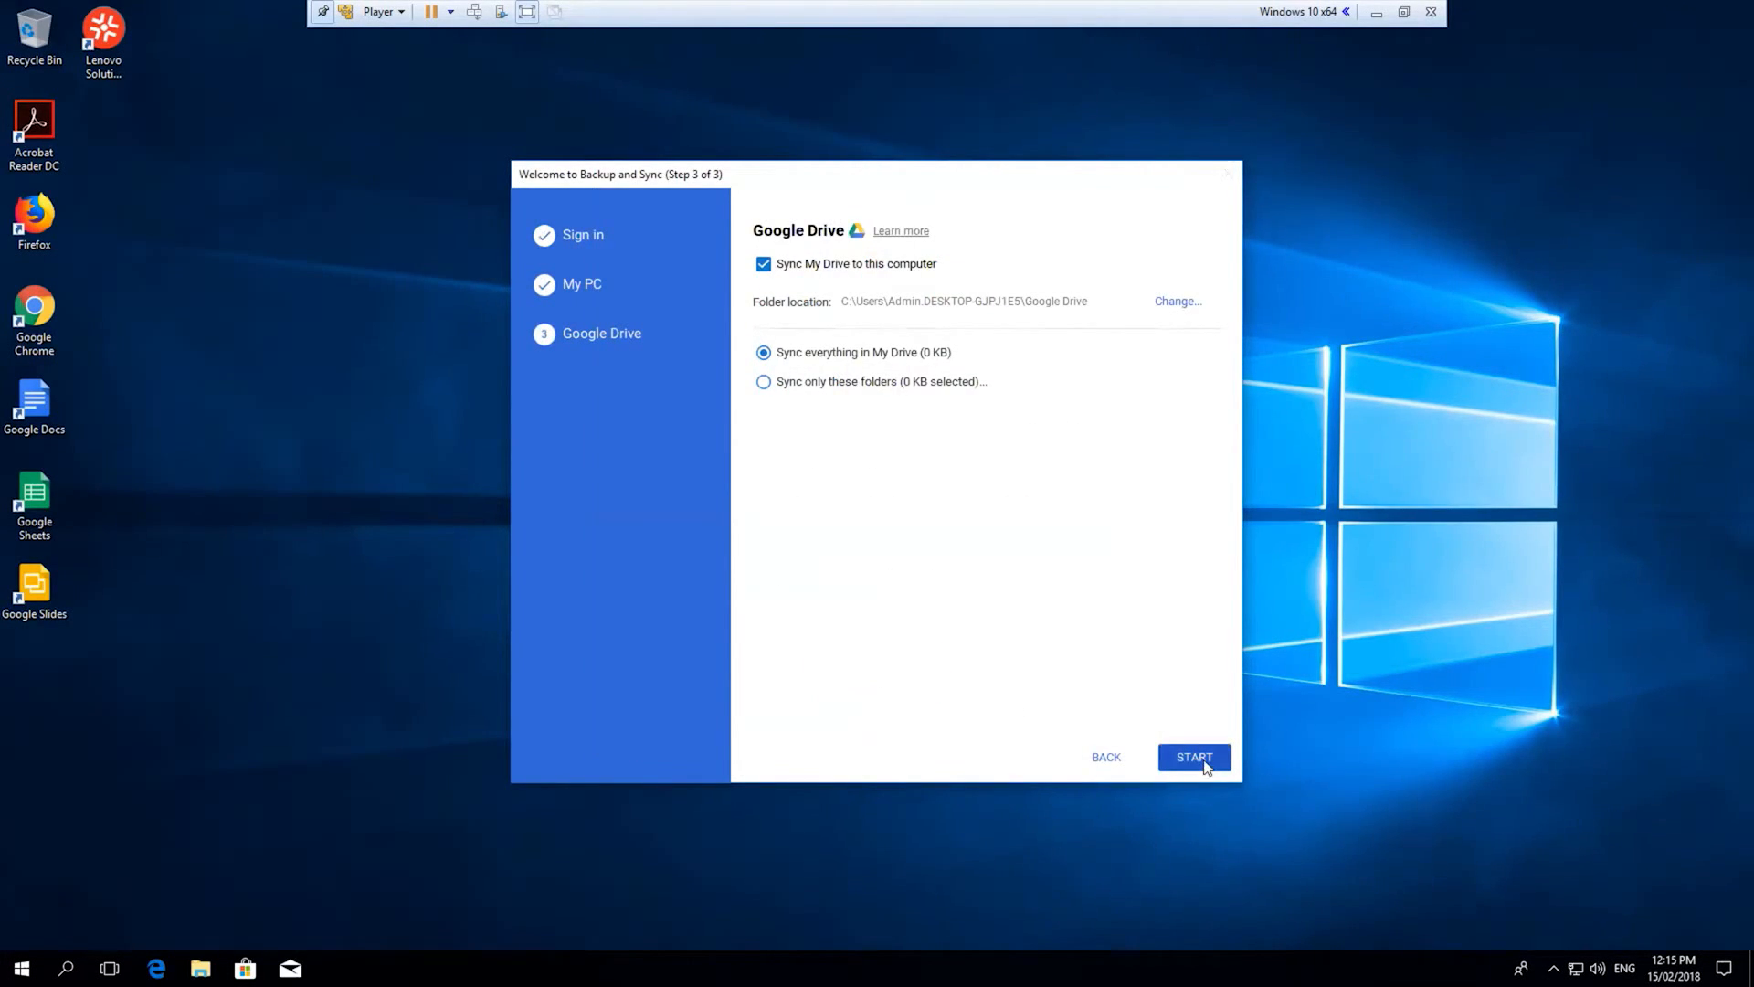
{"action": "left_click", "coordinate": [1194, 756]}
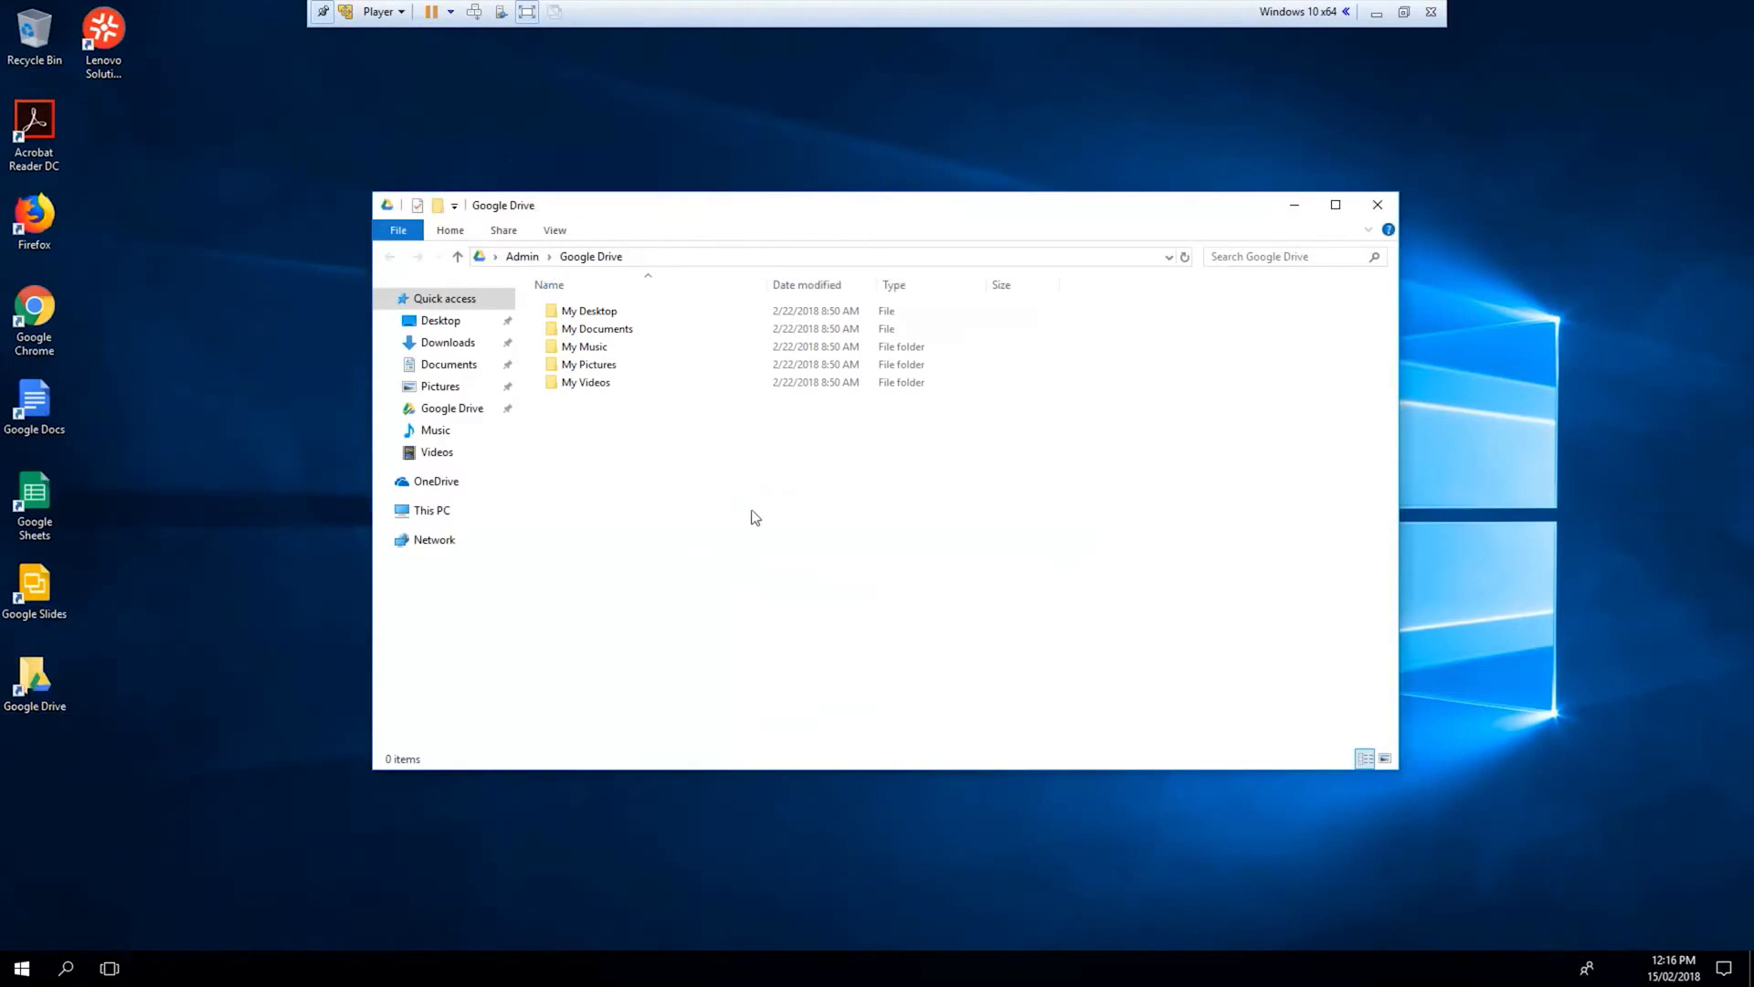
{"action": "mouse_move", "coordinate": [1643, 965]}
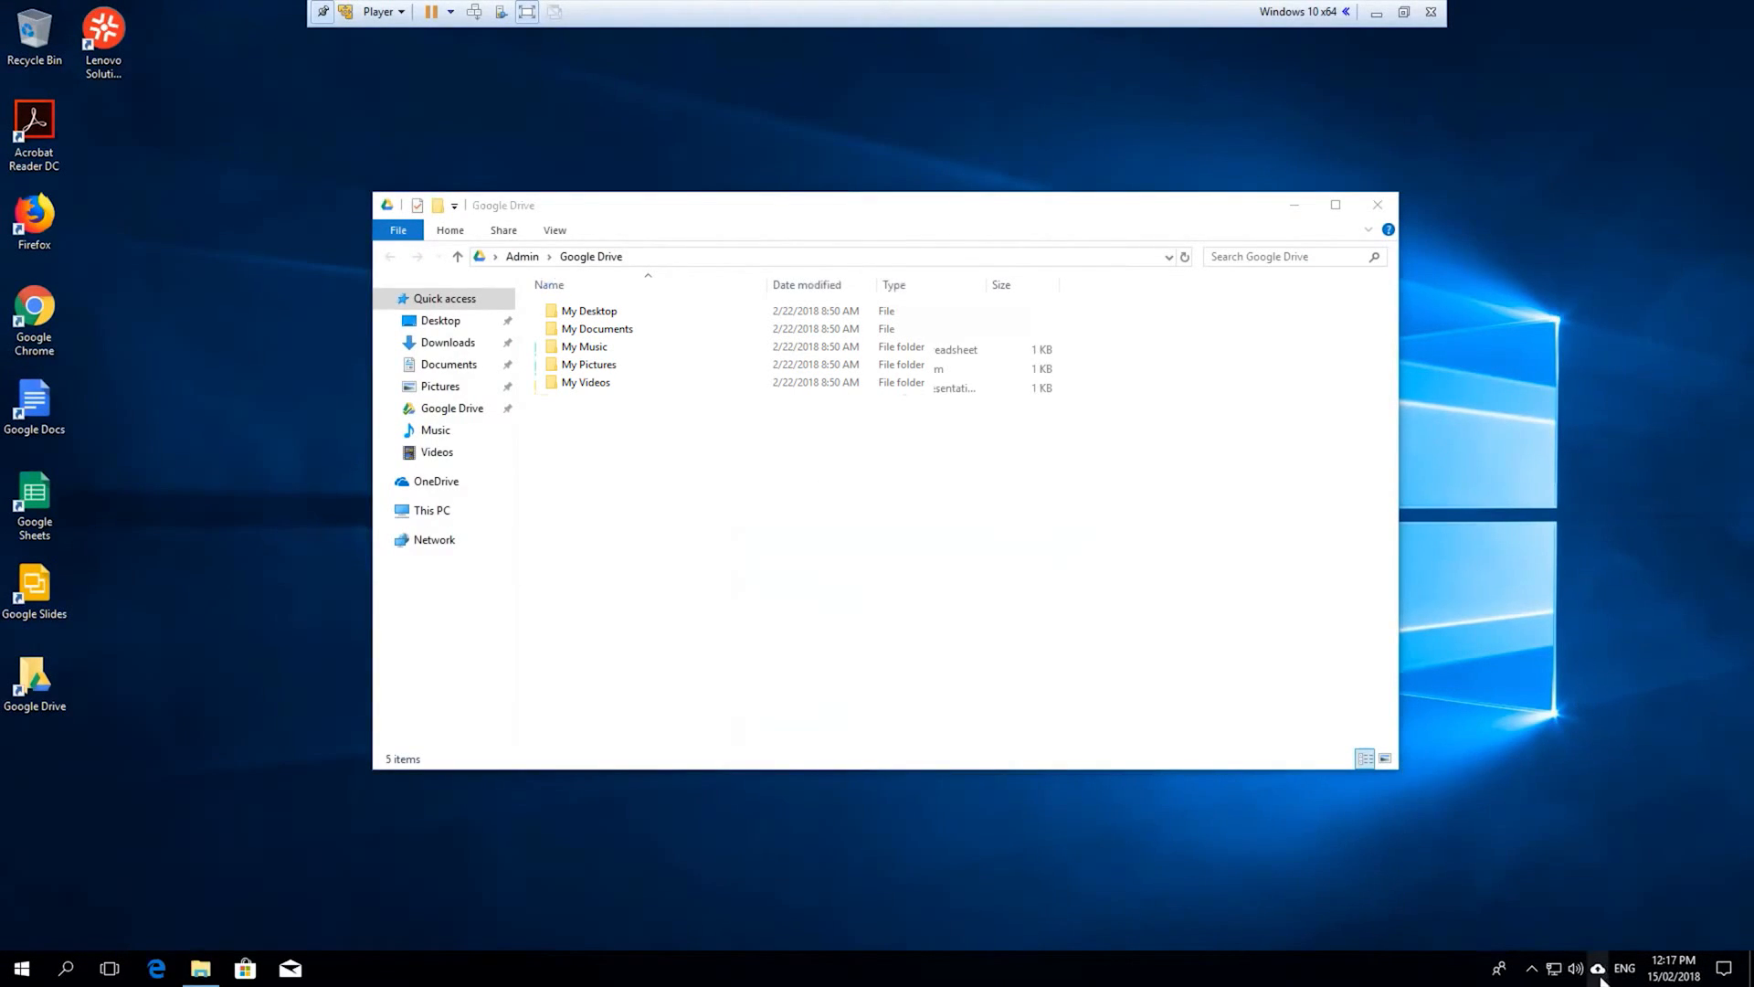
Step: Open the tray cloud icon to see Zipped file.zip and Assessments synced just now
{"action": "left_click", "coordinate": [1599, 968]}
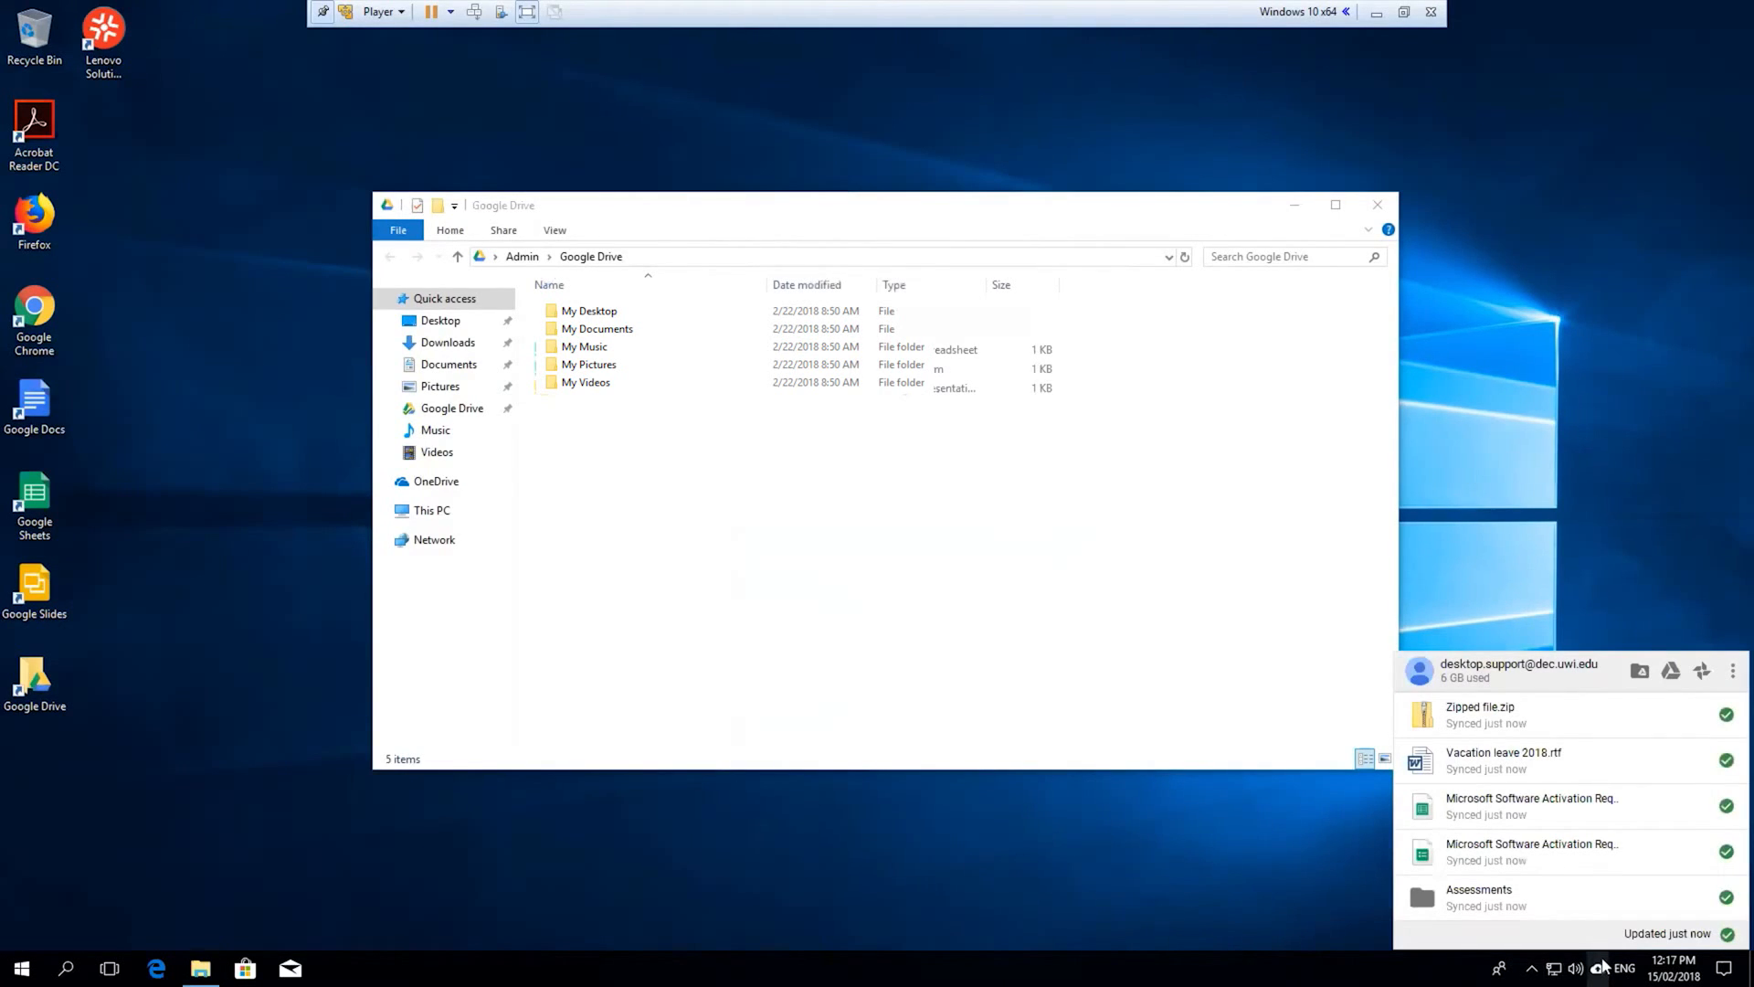